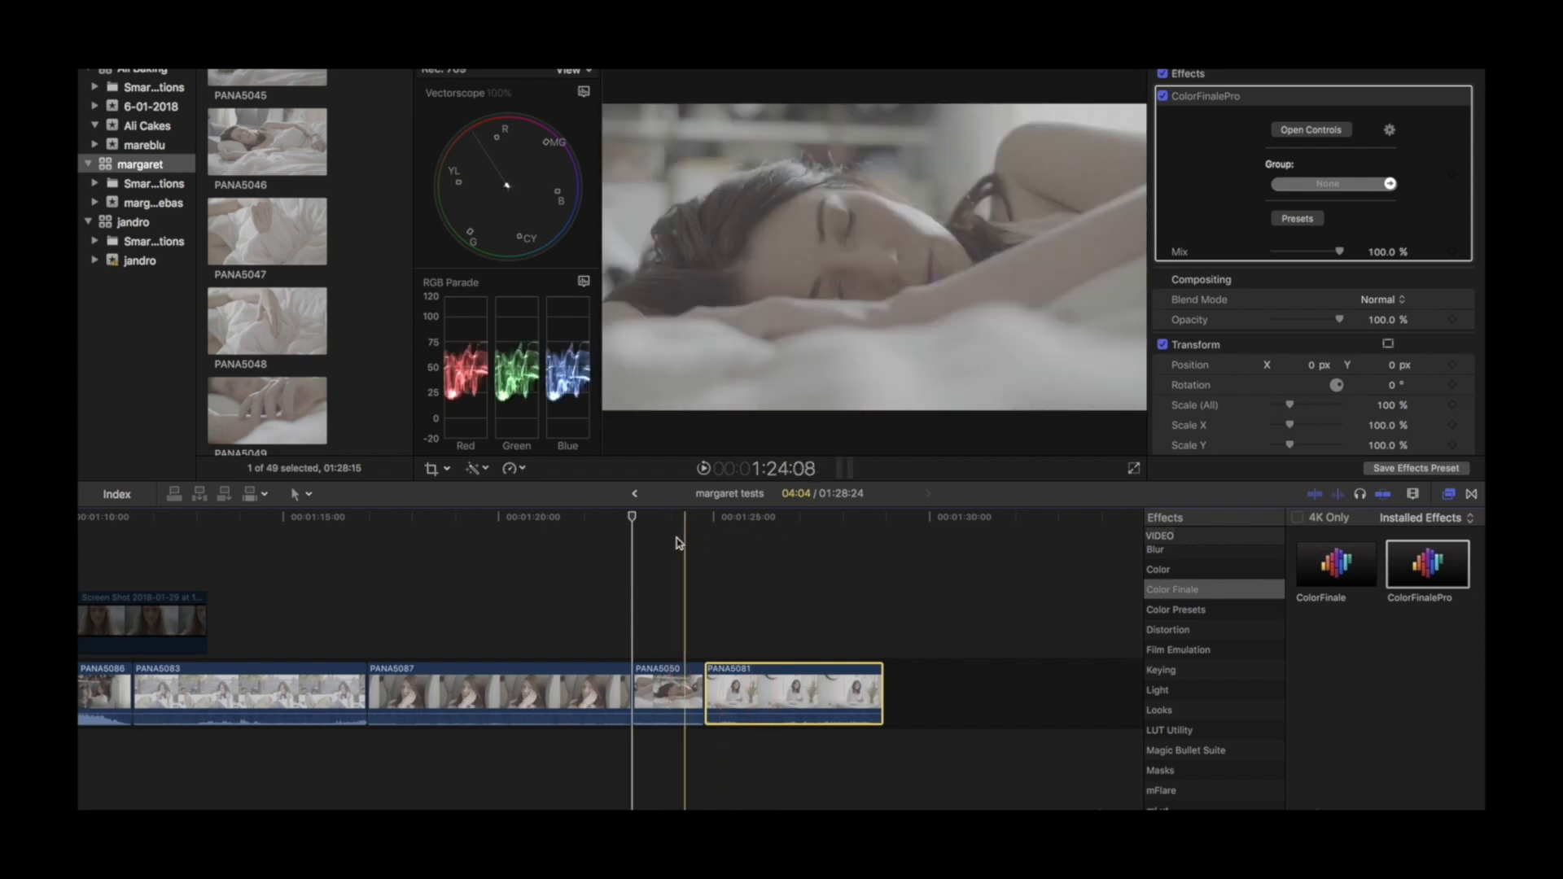
Apply the 'fashion contrasty' LUT to clip PANA5081 in Color Finale Pro
{"action": "left_click", "coordinate": [667, 693]}
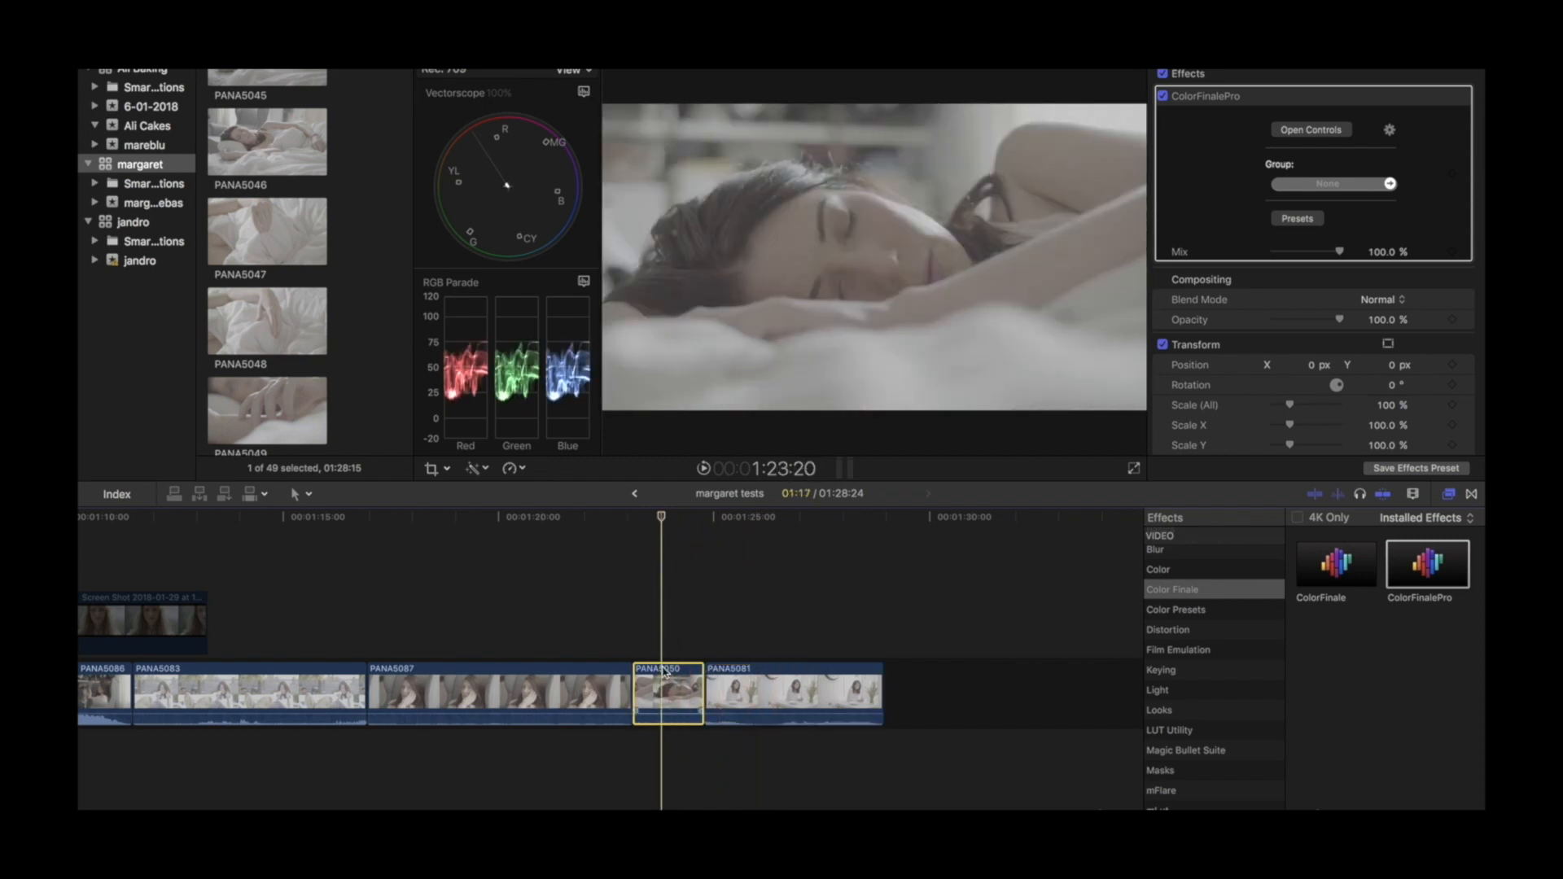
{"action": "left_click", "coordinate": [732, 540]}
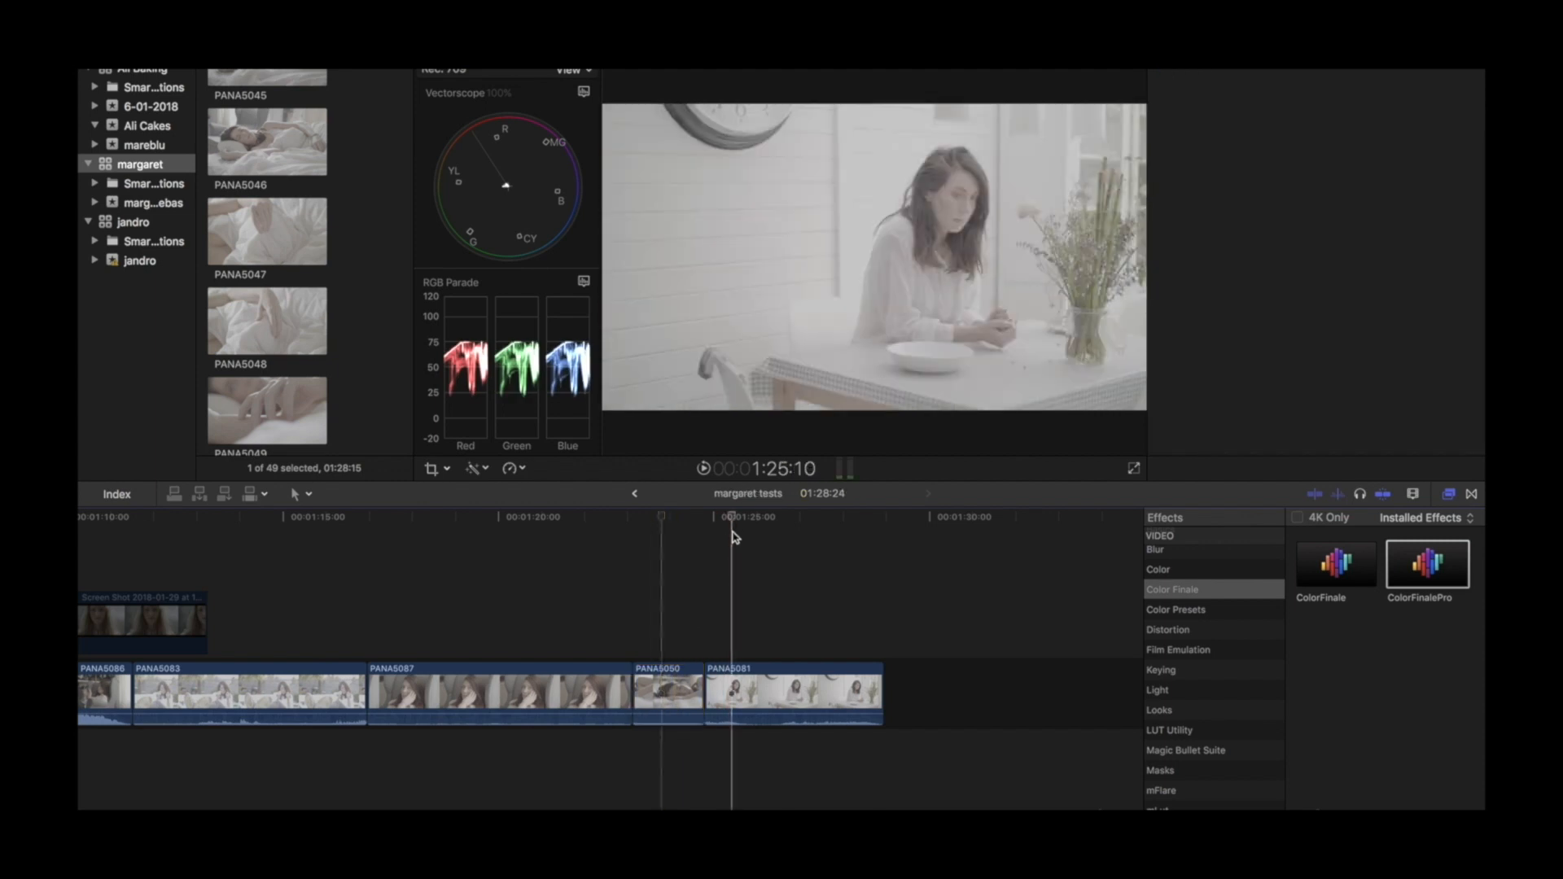
{"action": "left_click", "coordinate": [739, 680]}
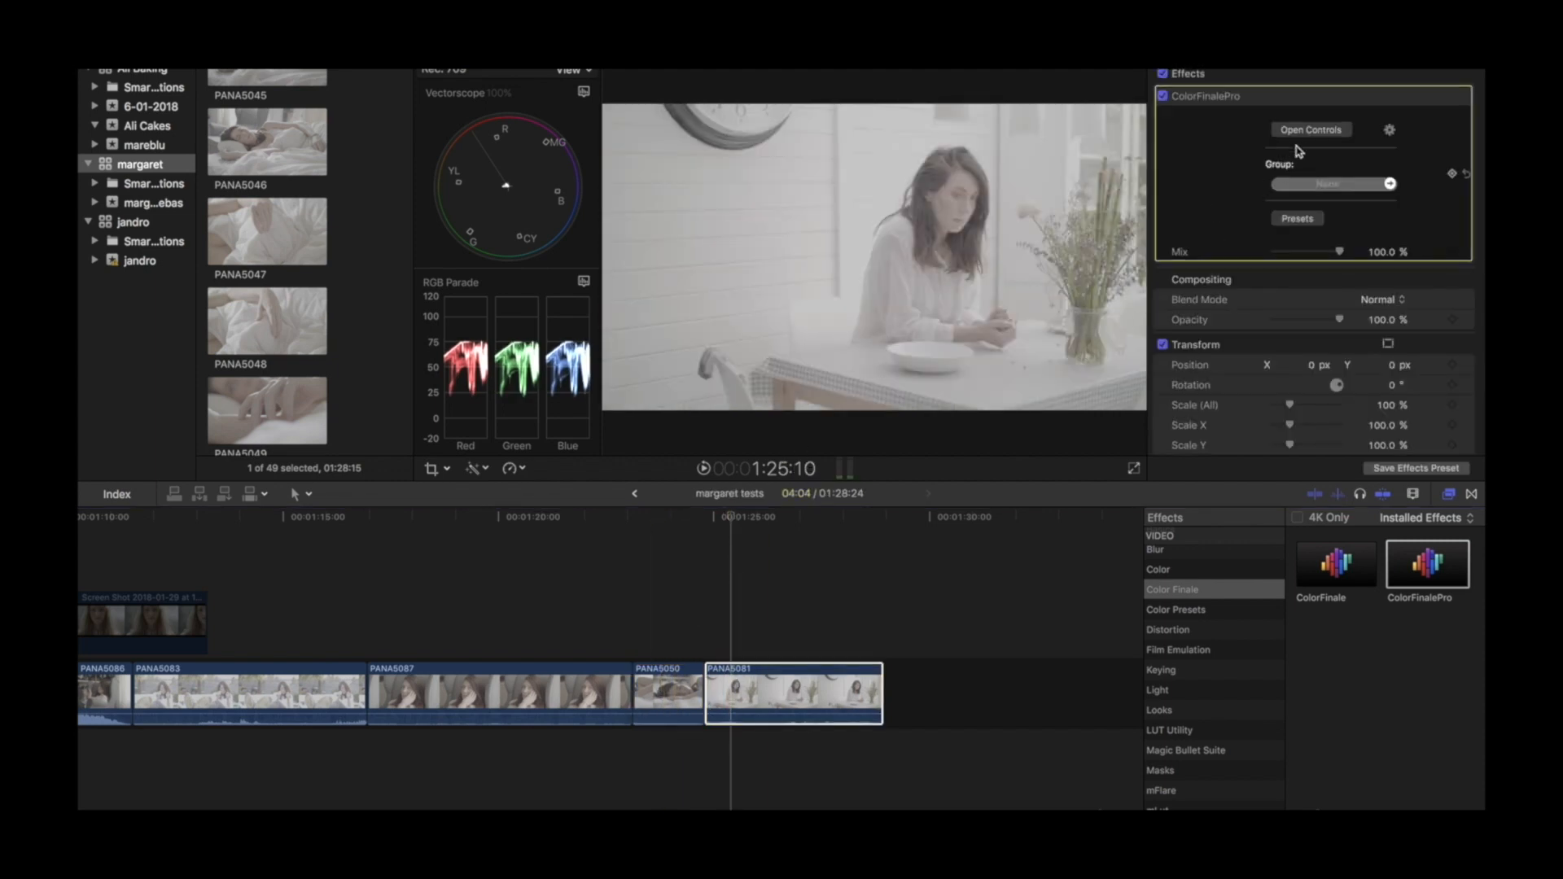
{"action": "left_click", "coordinate": [1311, 130]}
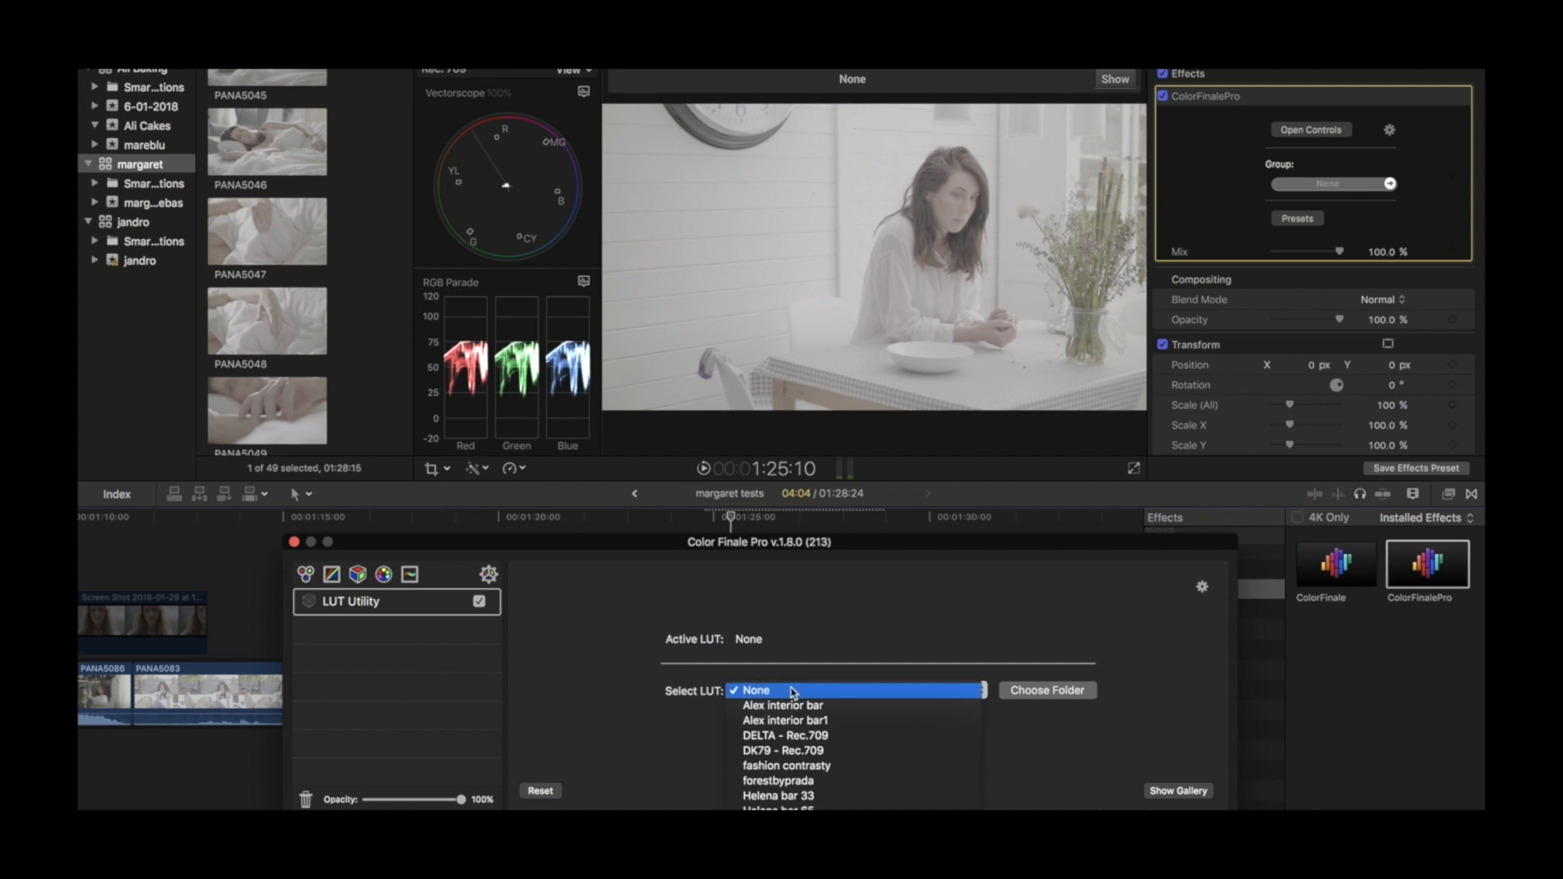
{"action": "mouse_move", "coordinate": [786, 766]}
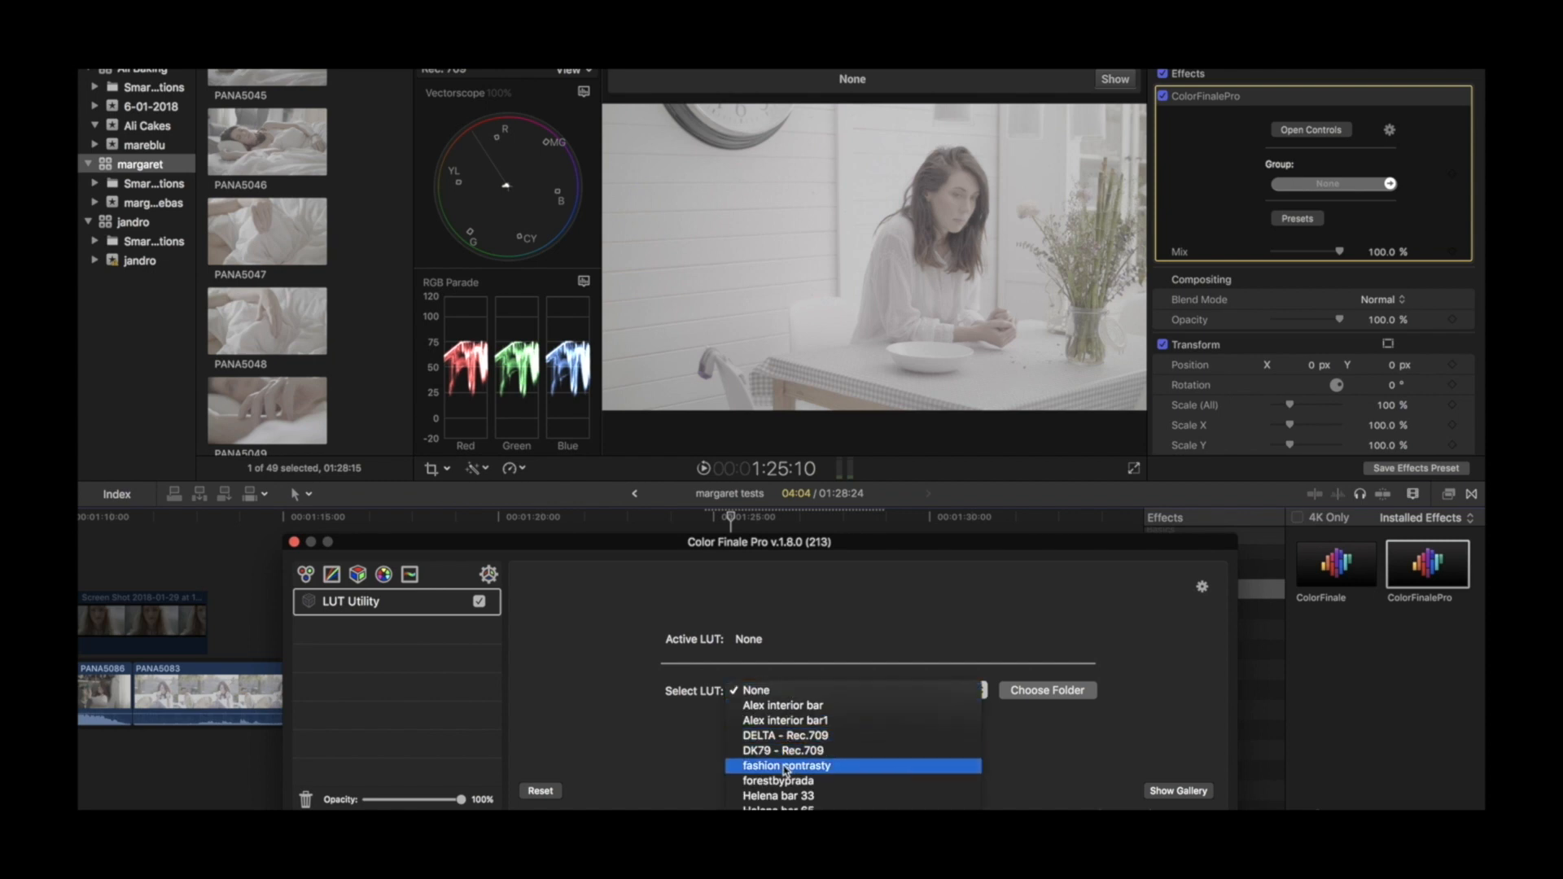
{"action": "left_click", "coordinate": [788, 765]}
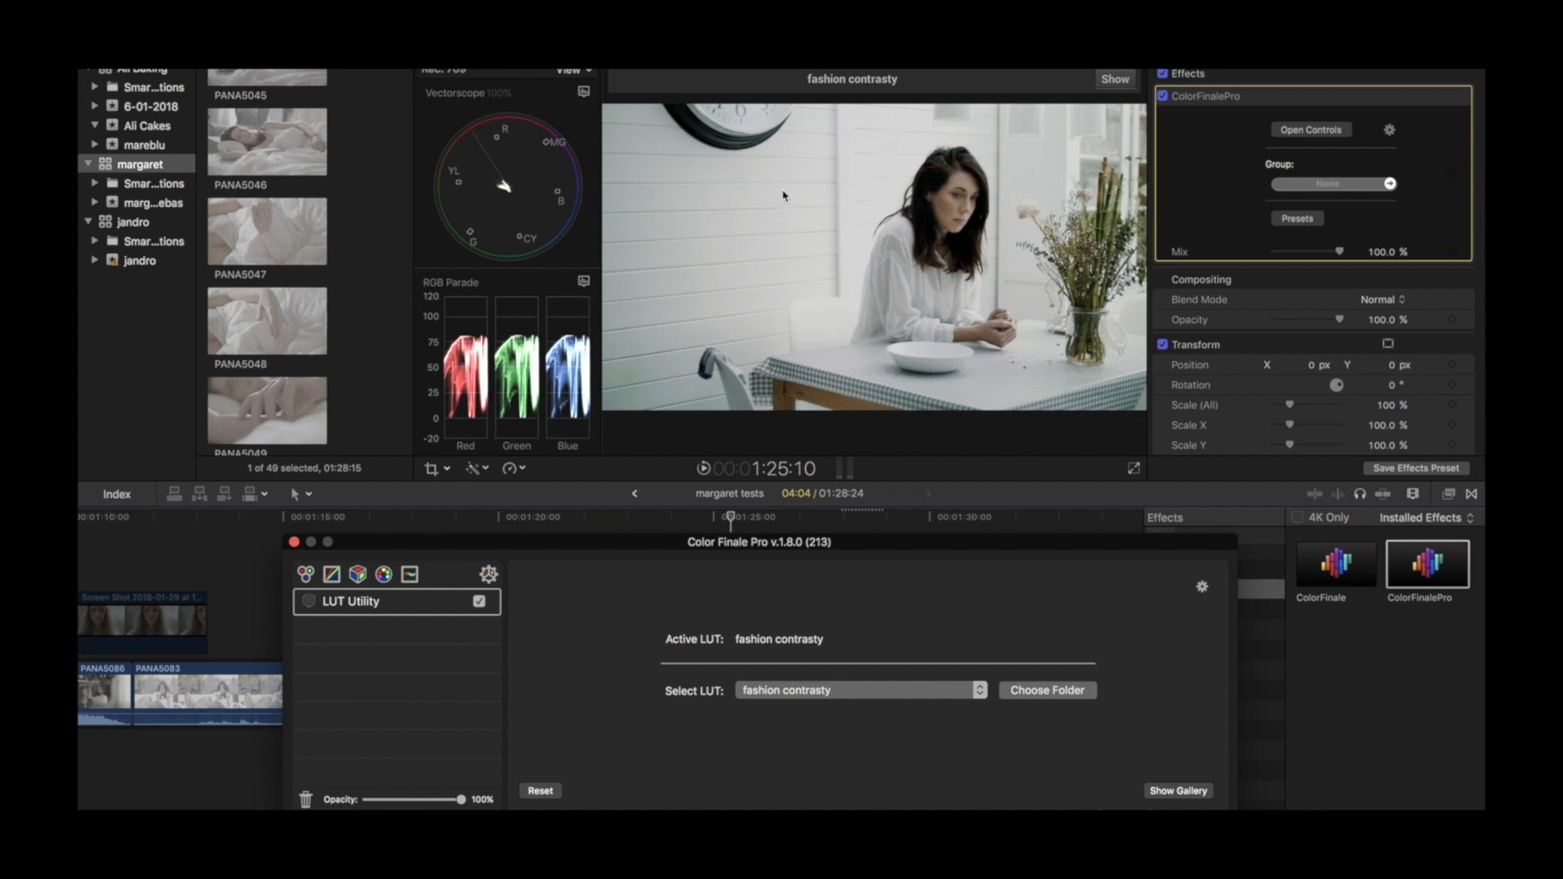
{"action": "mouse_move", "coordinate": [635, 489]}
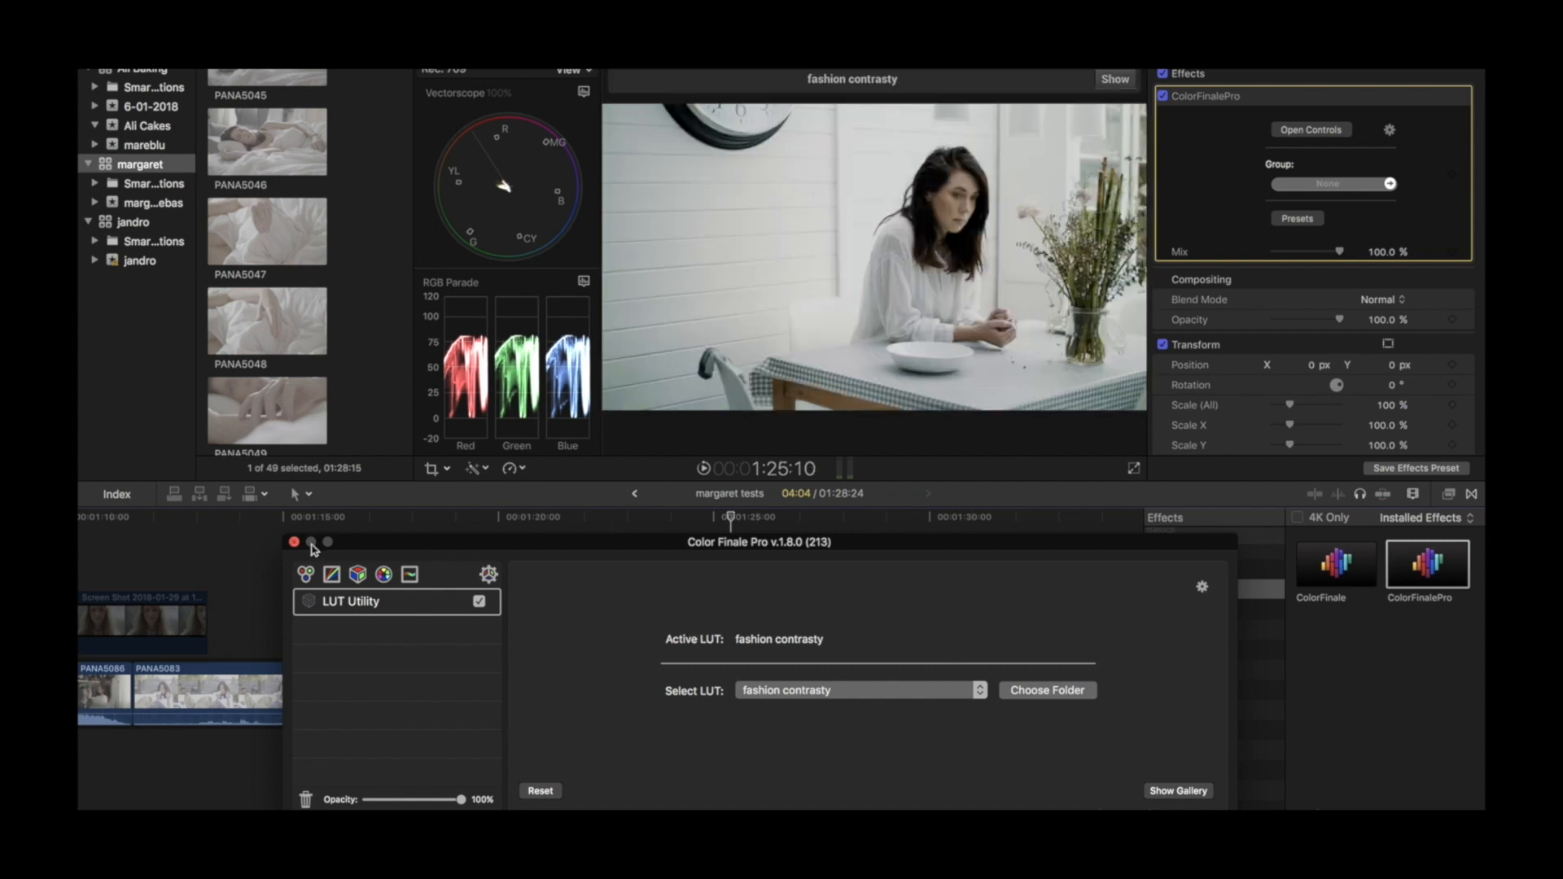
{"action": "left_click", "coordinate": [294, 543]}
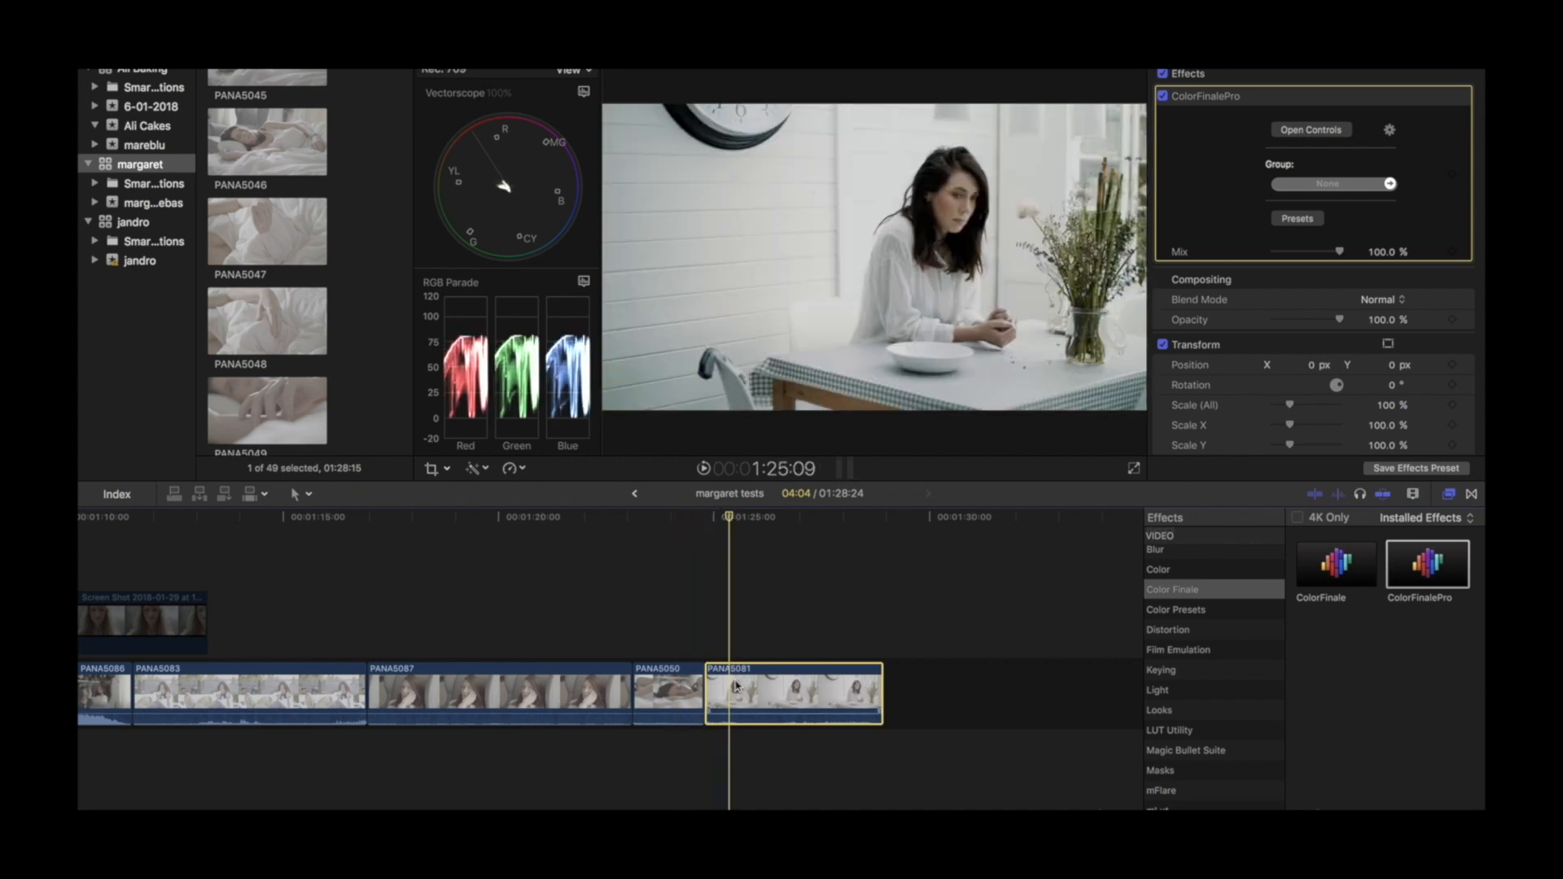
Apply the 'fashion contrasty' LUT to clip PANA5050 in Color Finale Pro
{"action": "left_click", "coordinate": [668, 697]}
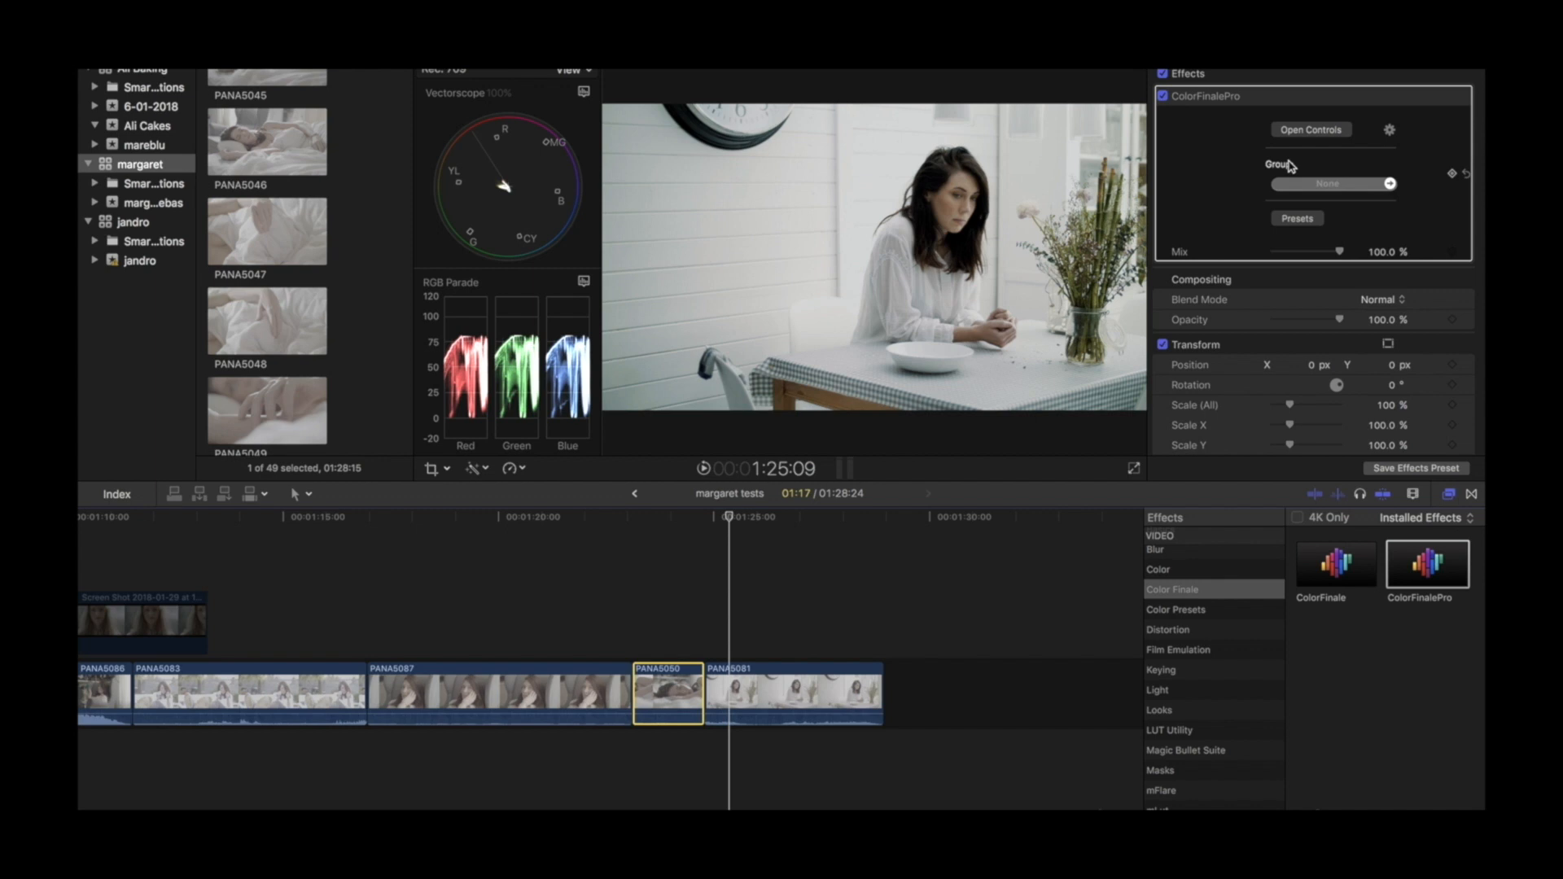
{"action": "left_click", "coordinate": [1311, 129]}
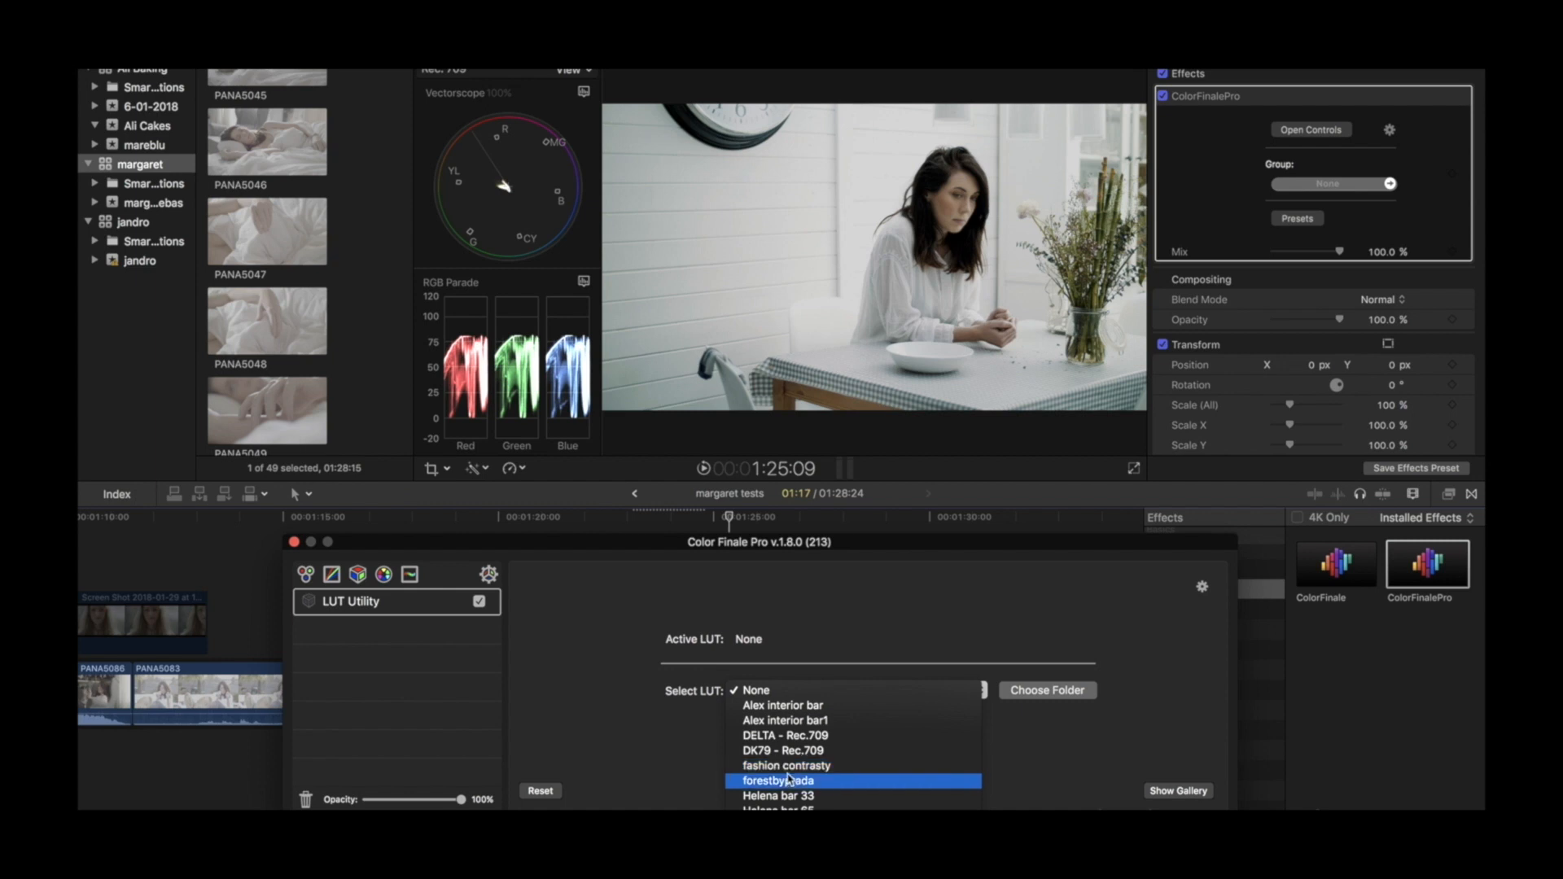
{"action": "left_click", "coordinate": [786, 765]}
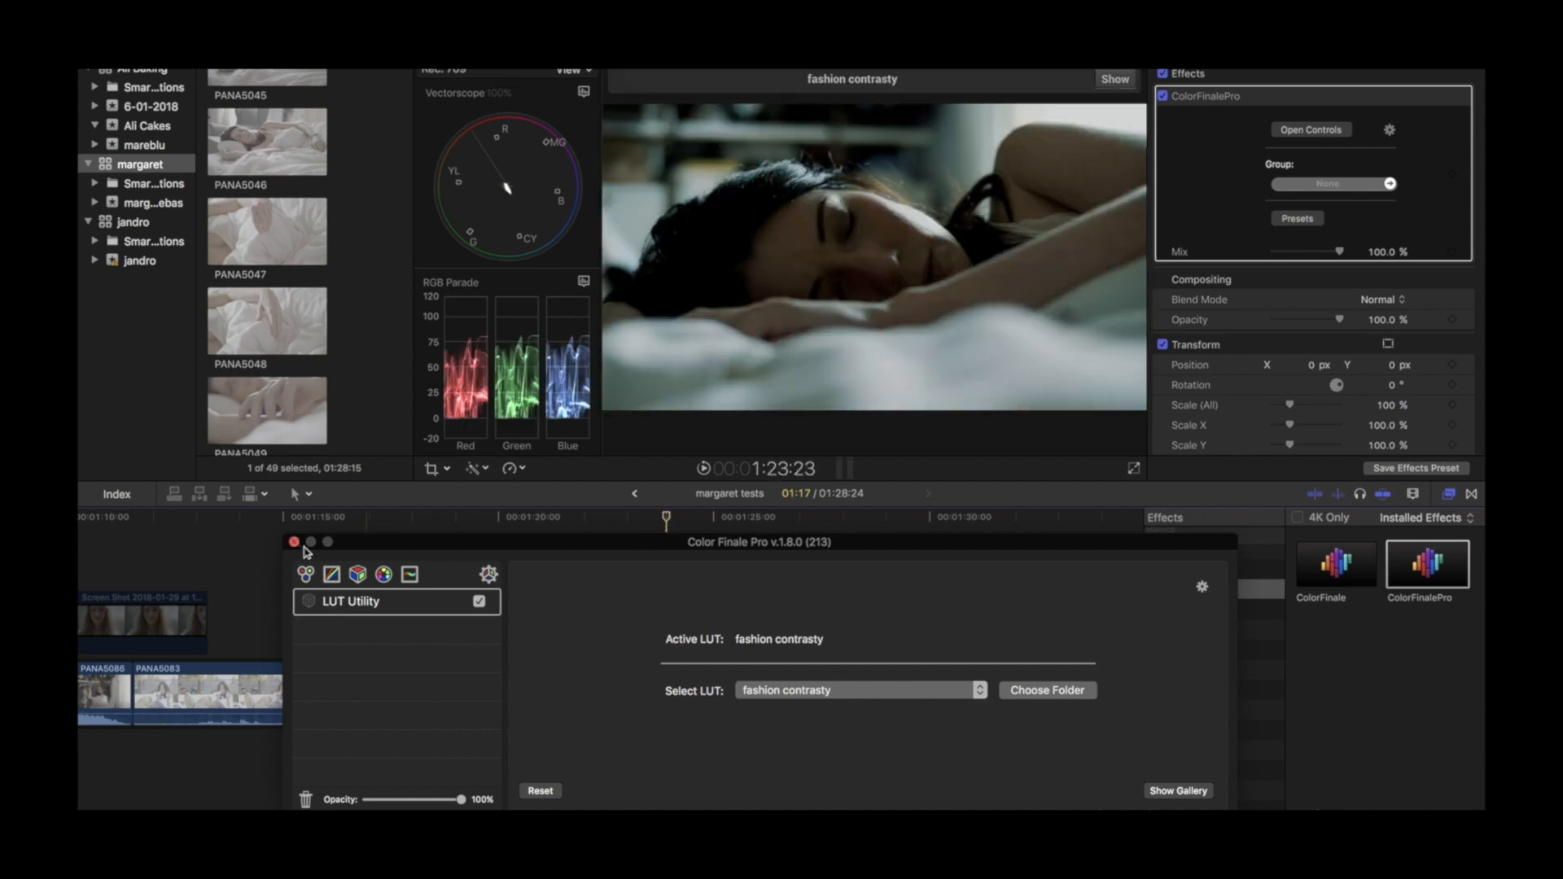
{"action": "left_click", "coordinate": [294, 542]}
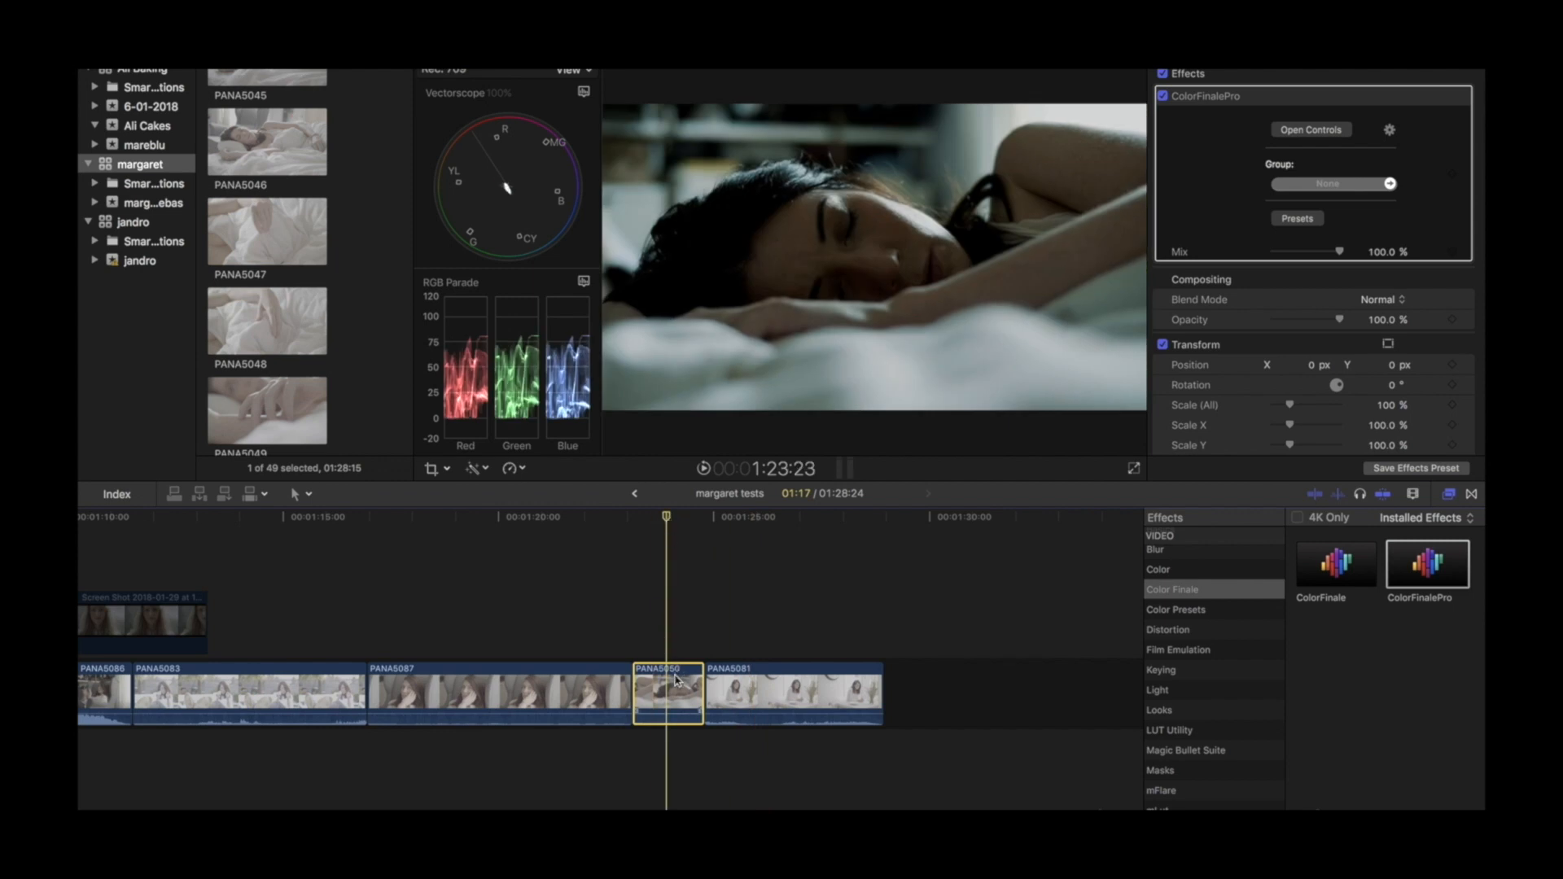
{"action": "mouse_move", "coordinate": [797, 285]}
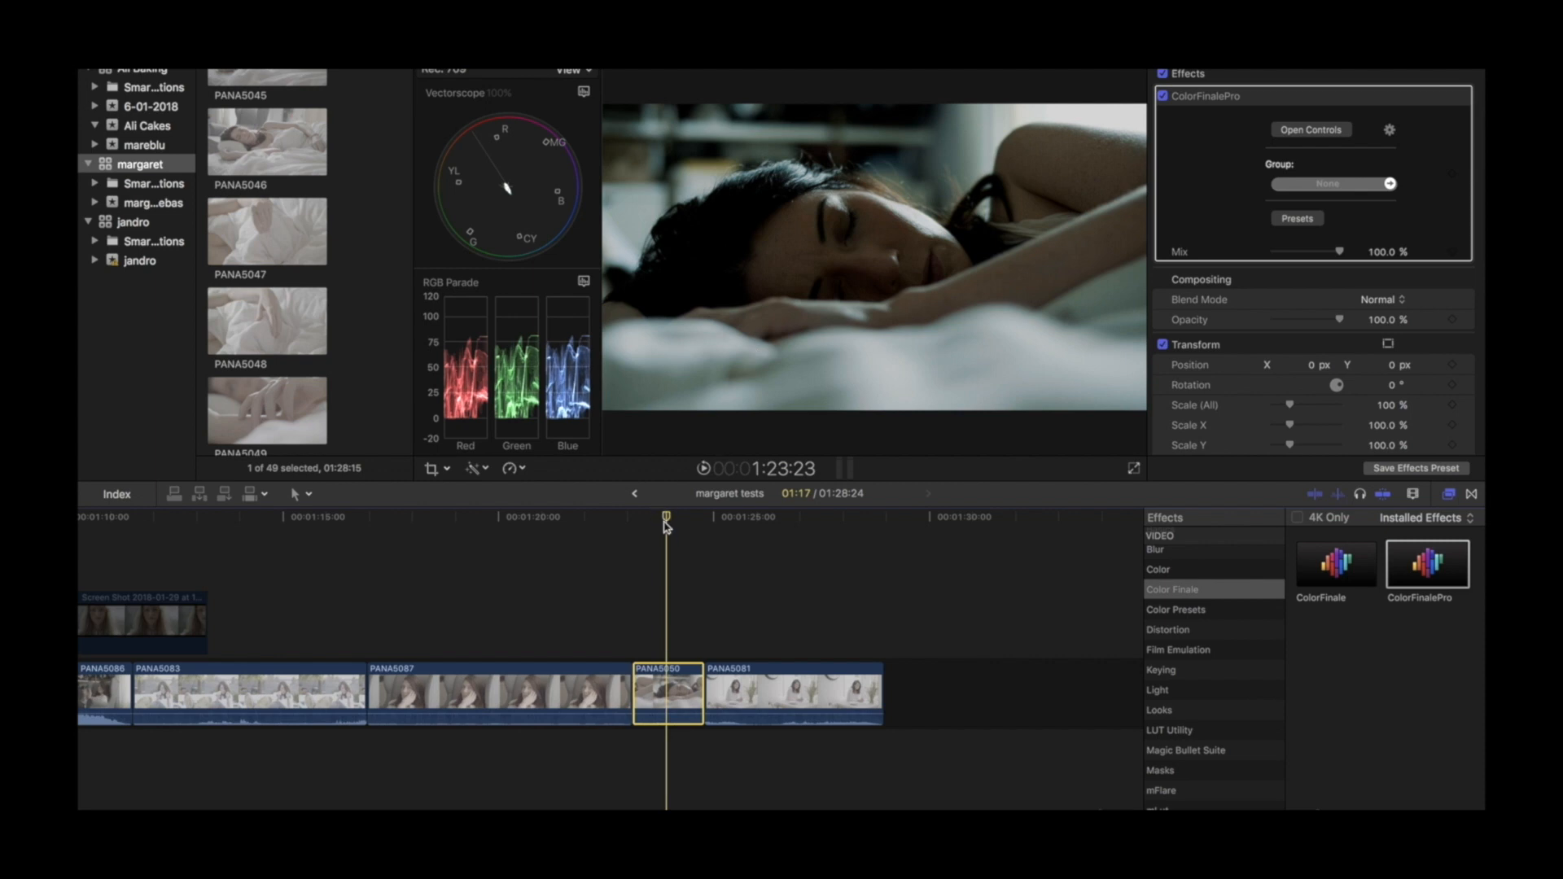
{"action": "mouse_move", "coordinate": [817, 303]}
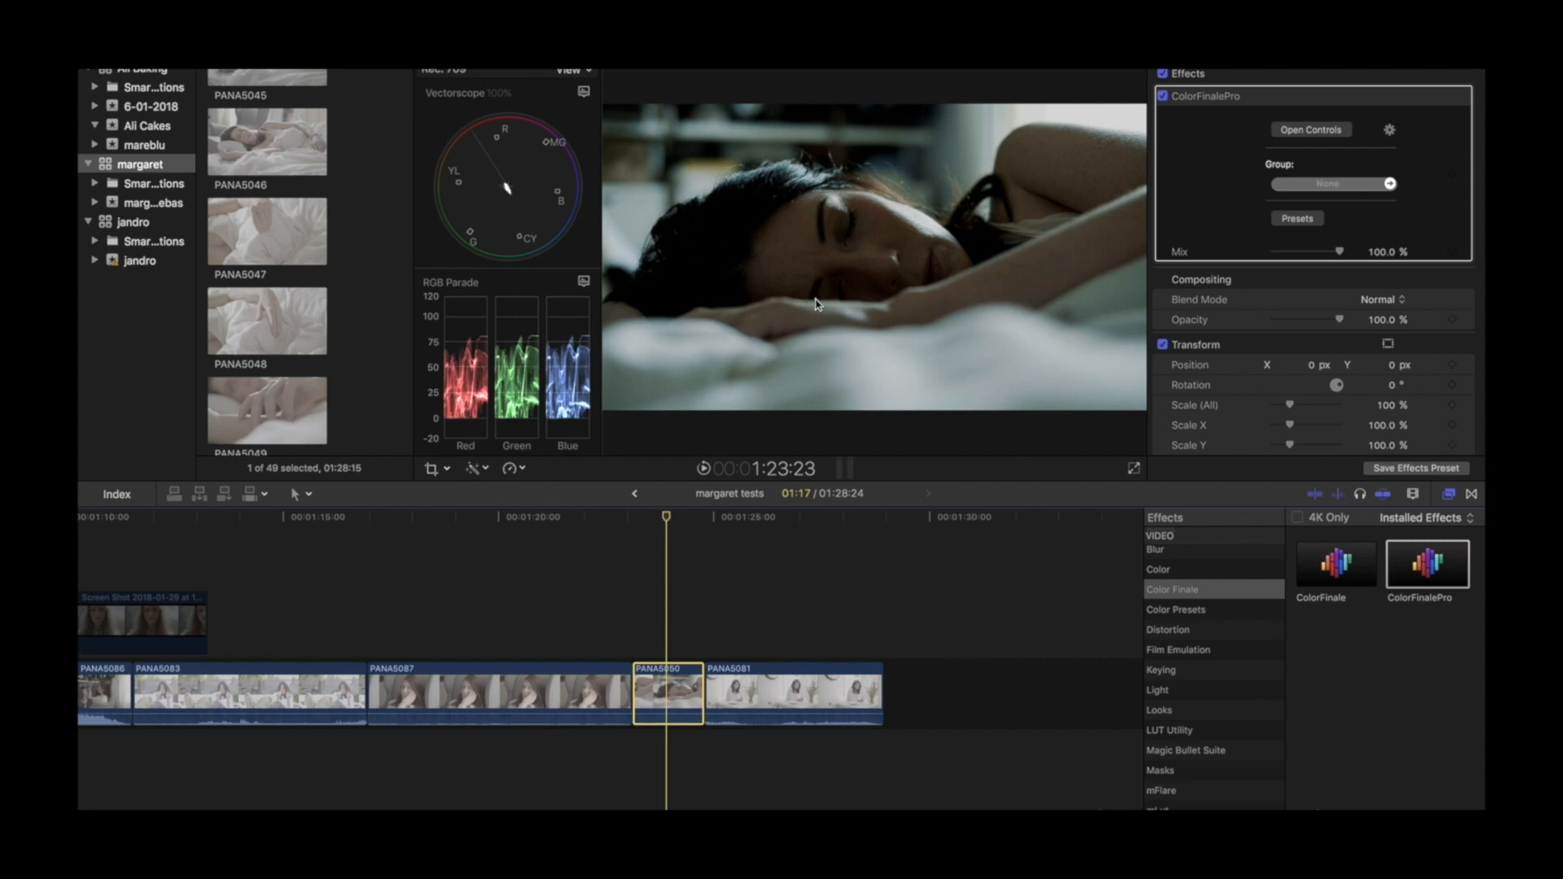
{"action": "mouse_move", "coordinate": [667, 523]}
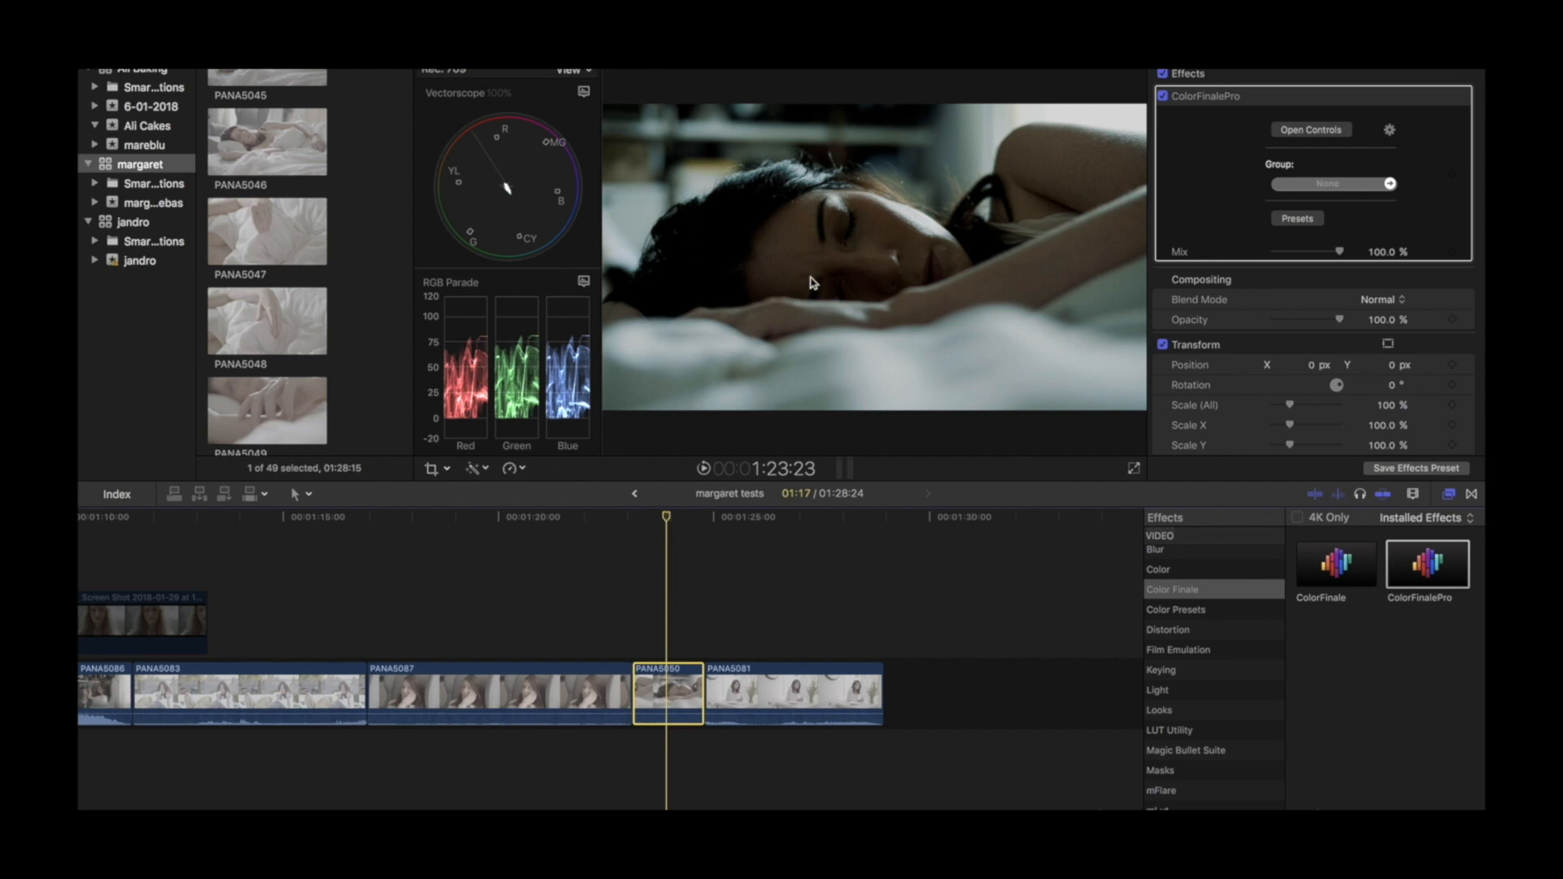
{"action": "mouse_move", "coordinate": [765, 320]}
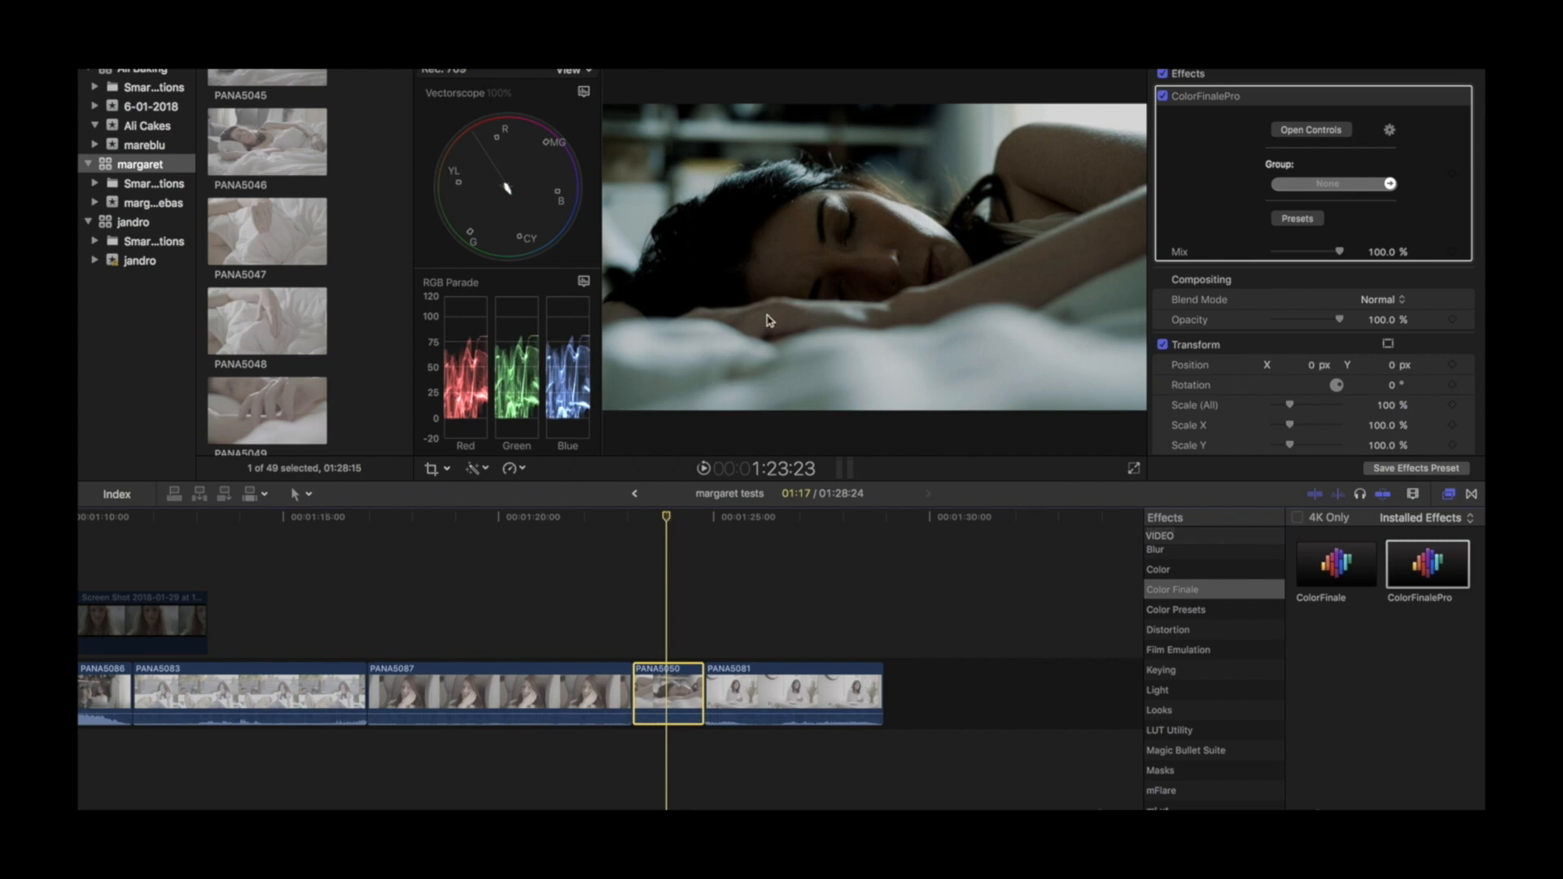
{"action": "mouse_move", "coordinate": [666, 526]}
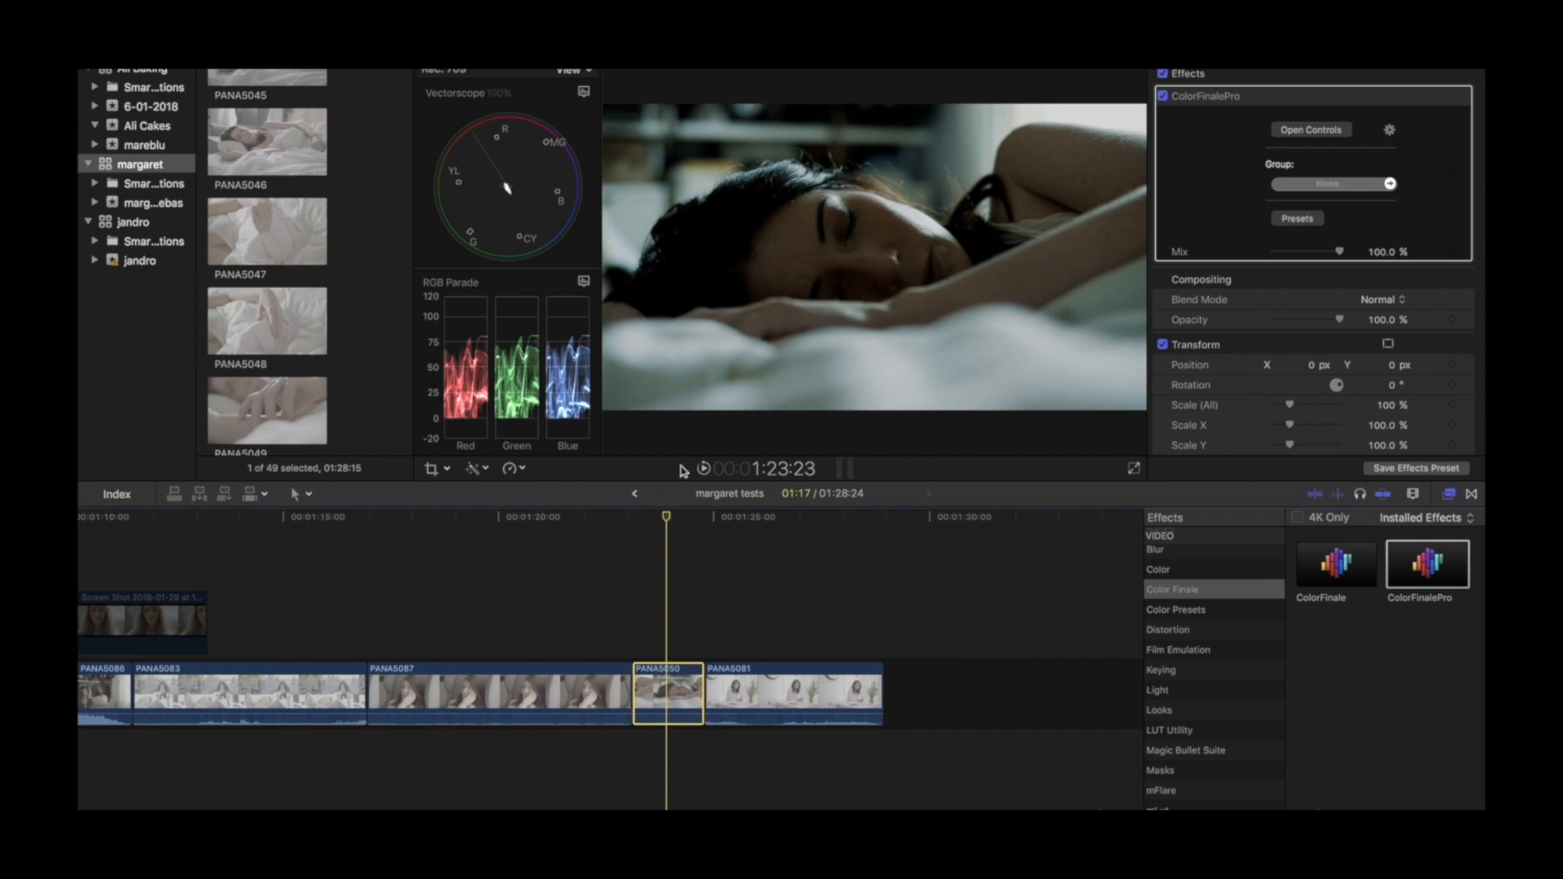
{"action": "mouse_move", "coordinate": [945, 283]}
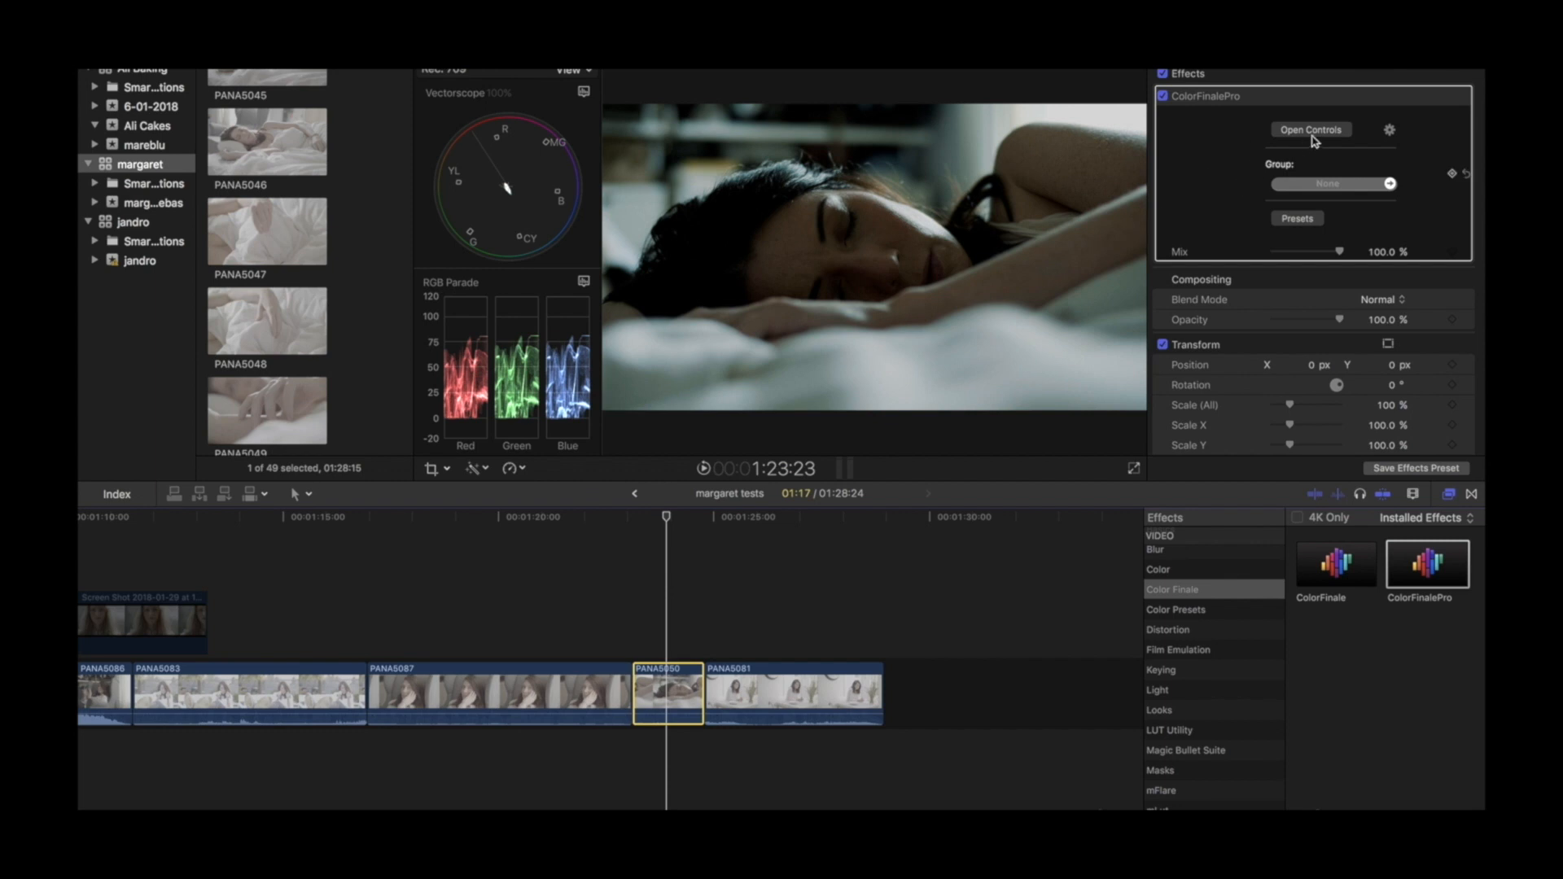
Add a curves layer named 'Curves' after LUT Utility in PANA5050's Color Finale grade
{"action": "left_click", "coordinate": [1311, 129]}
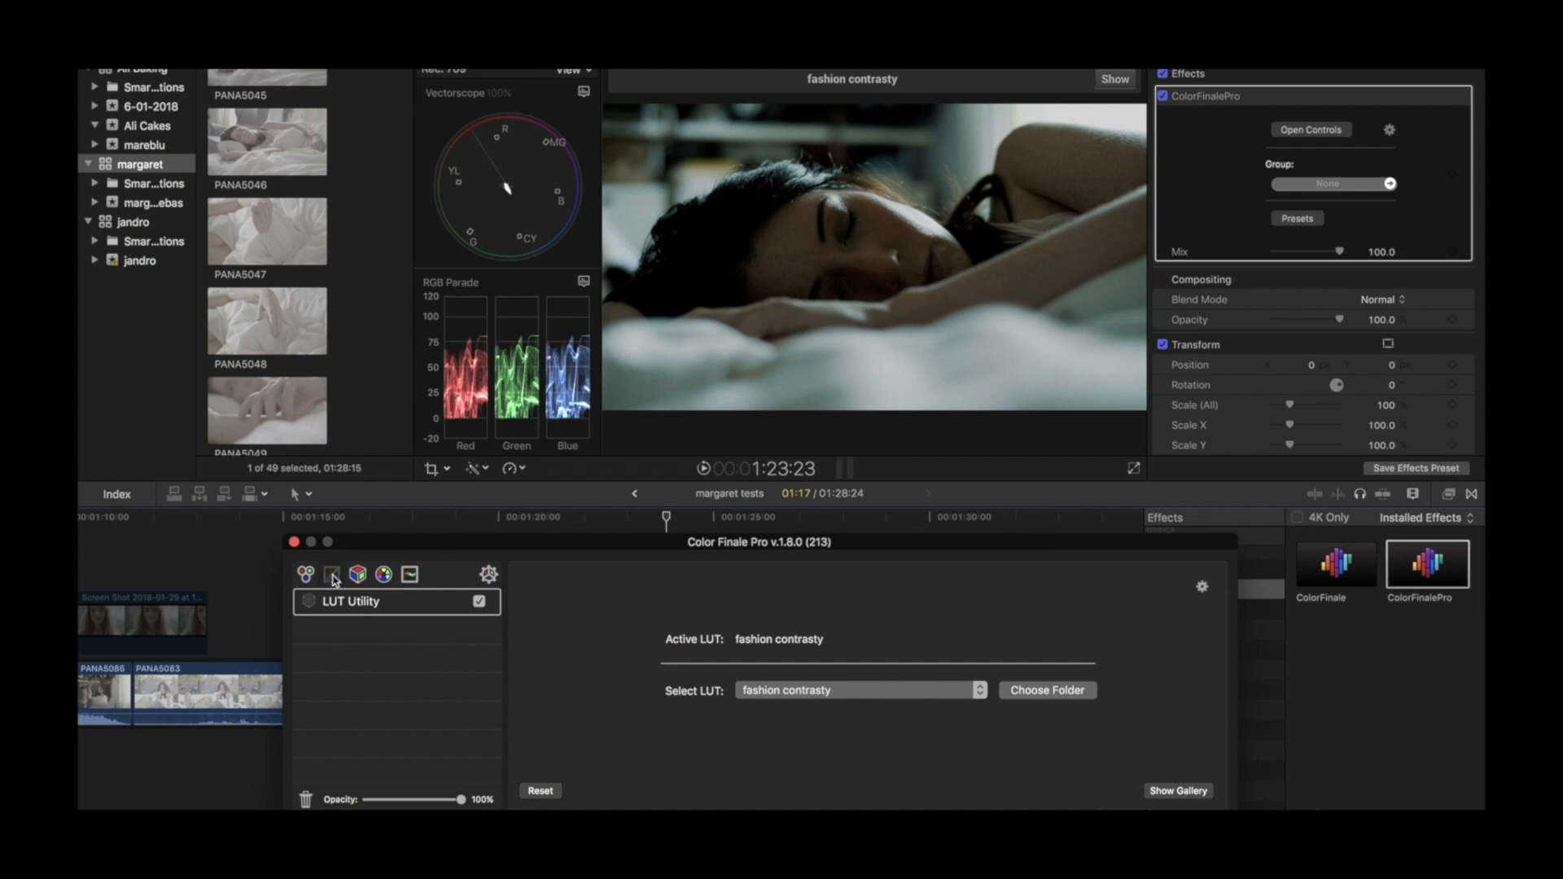
{"action": "left_click", "coordinate": [331, 574]}
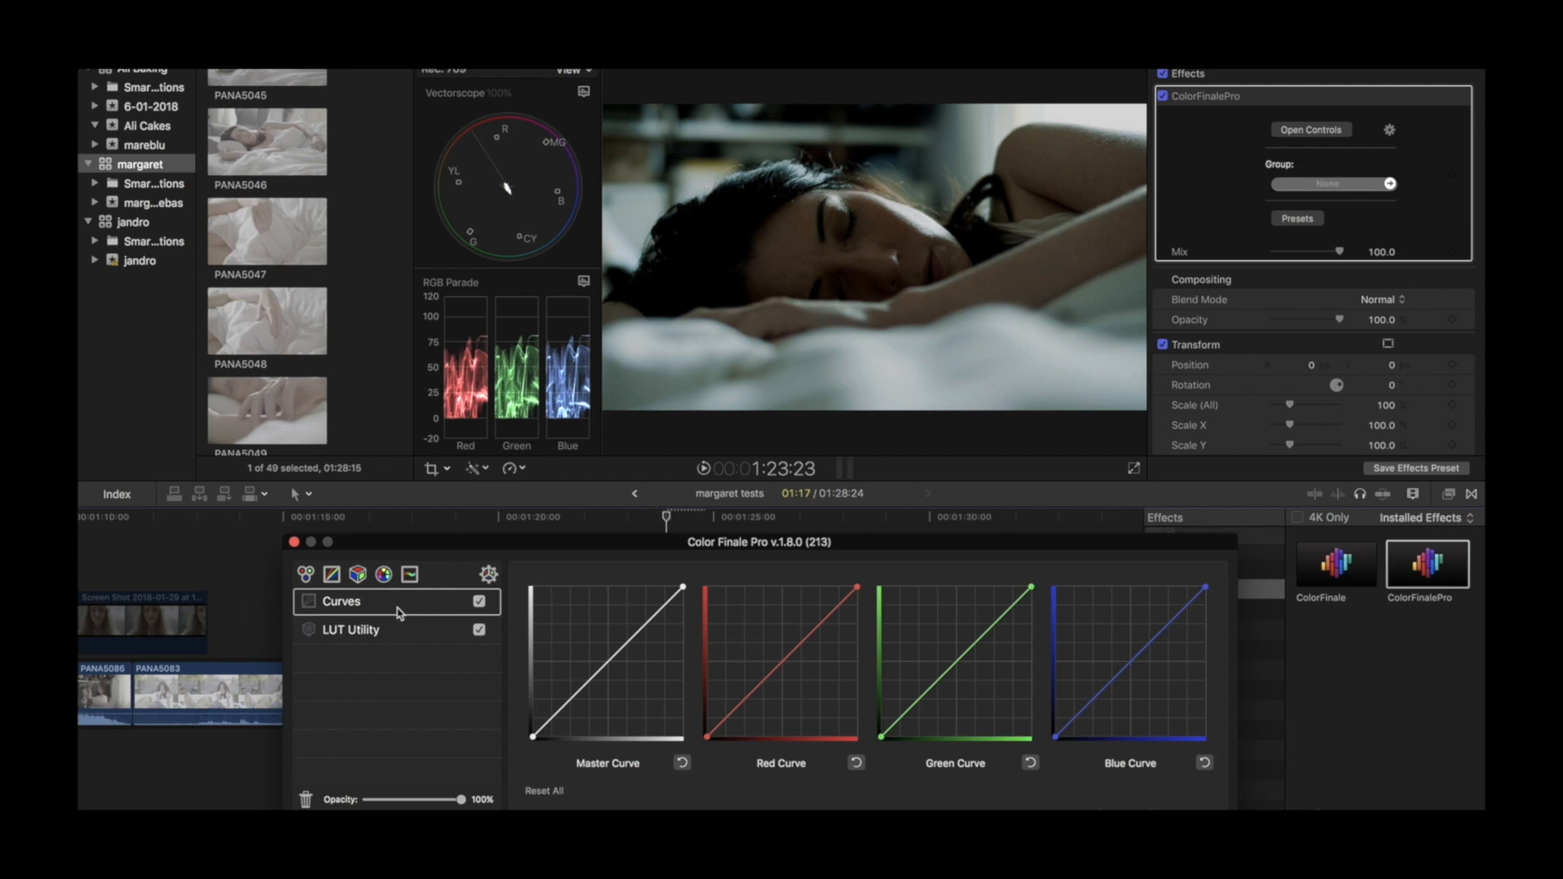
{"action": "mouse_move", "coordinate": [384, 605]}
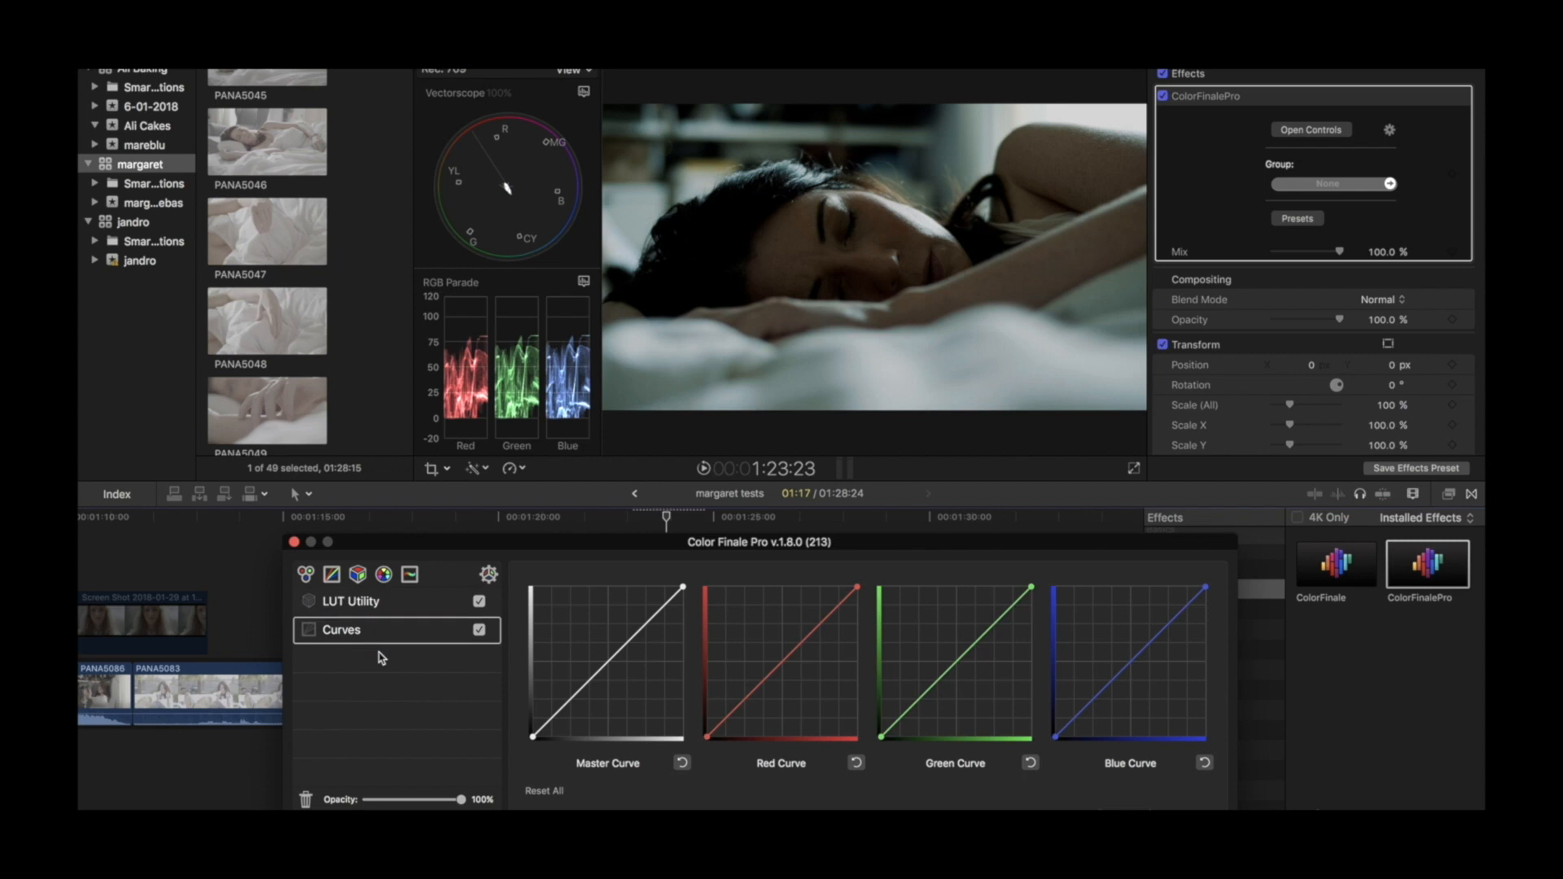
{"action": "double_click", "coordinate": [341, 630]}
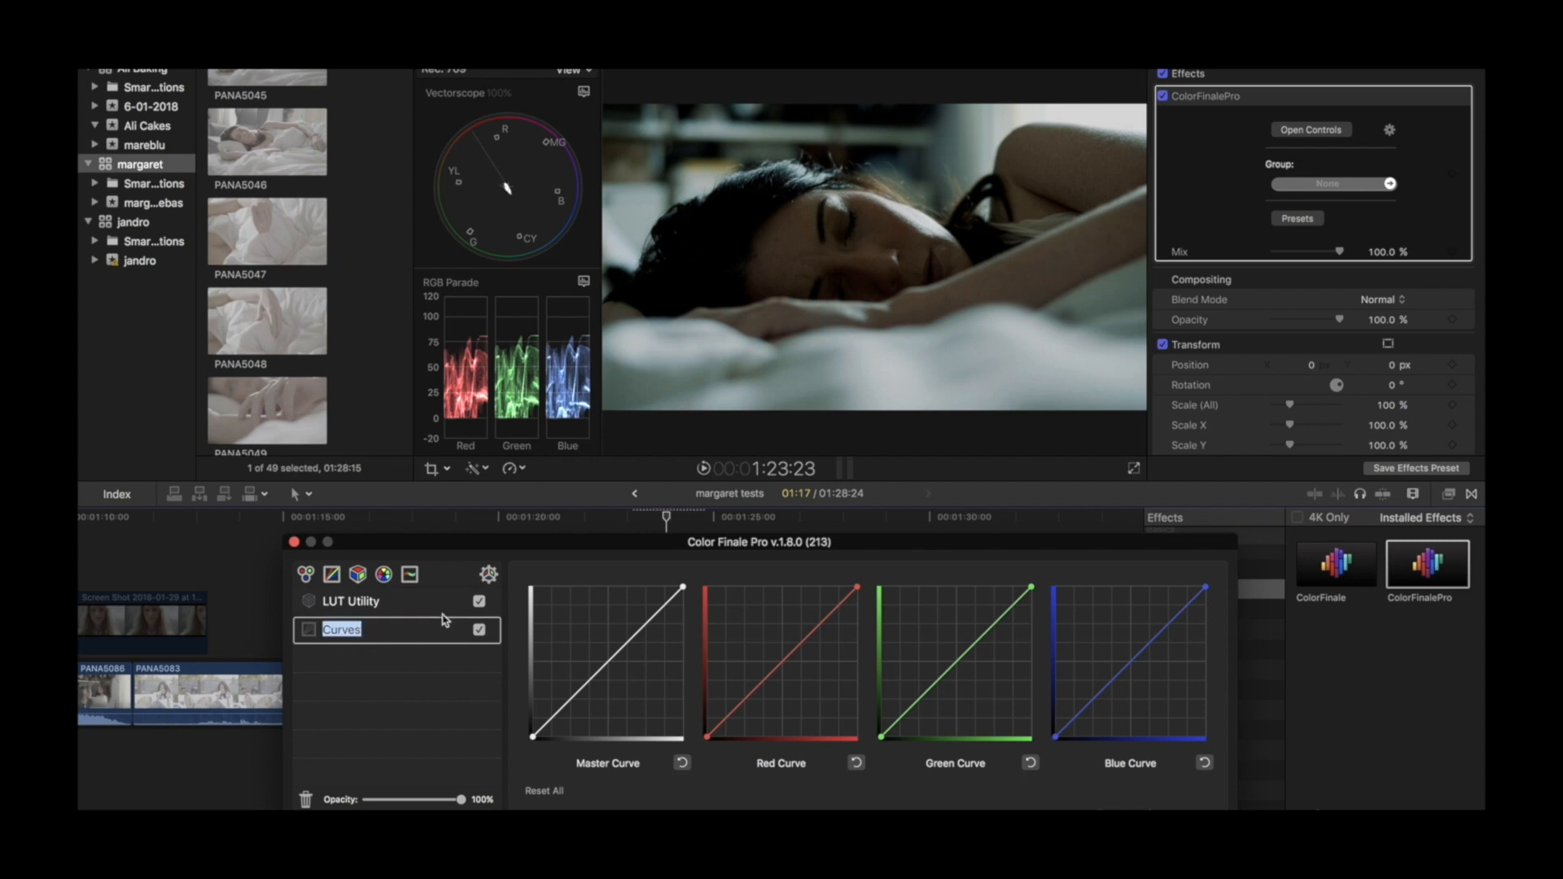
{"action": "left_click", "coordinate": [478, 602]}
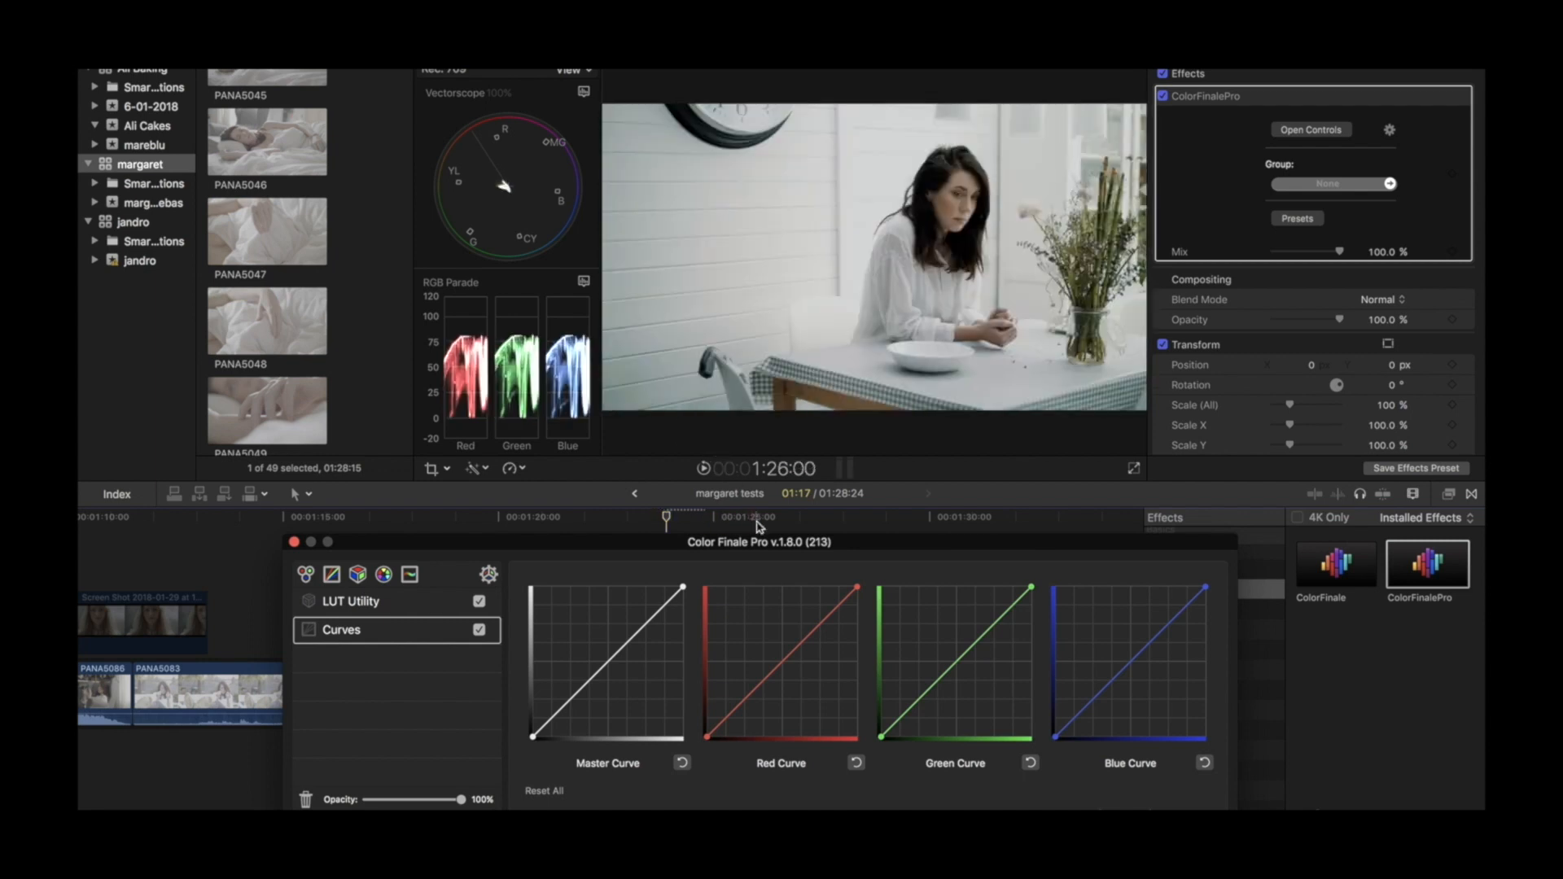
Bow the Color Finale master curve upward with two points, lifting shadows and midtones
{"action": "left_click_drag", "start_coordinate": [756, 521], "coordinate": [700, 520]}
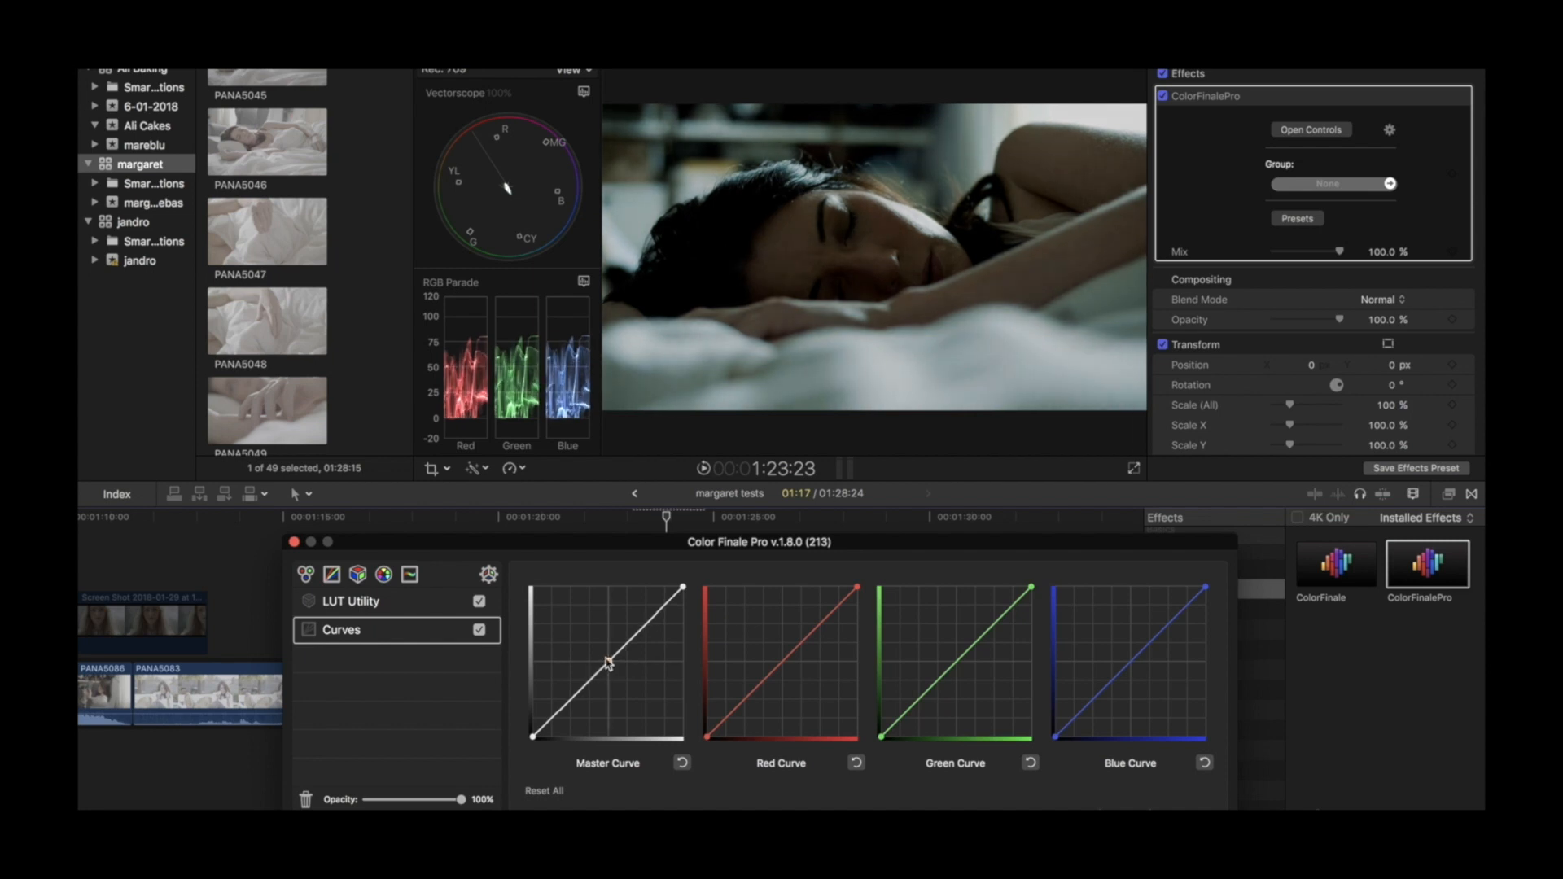
{"action": "left_click_drag", "start_coordinate": [609, 663], "coordinate": [601, 654]}
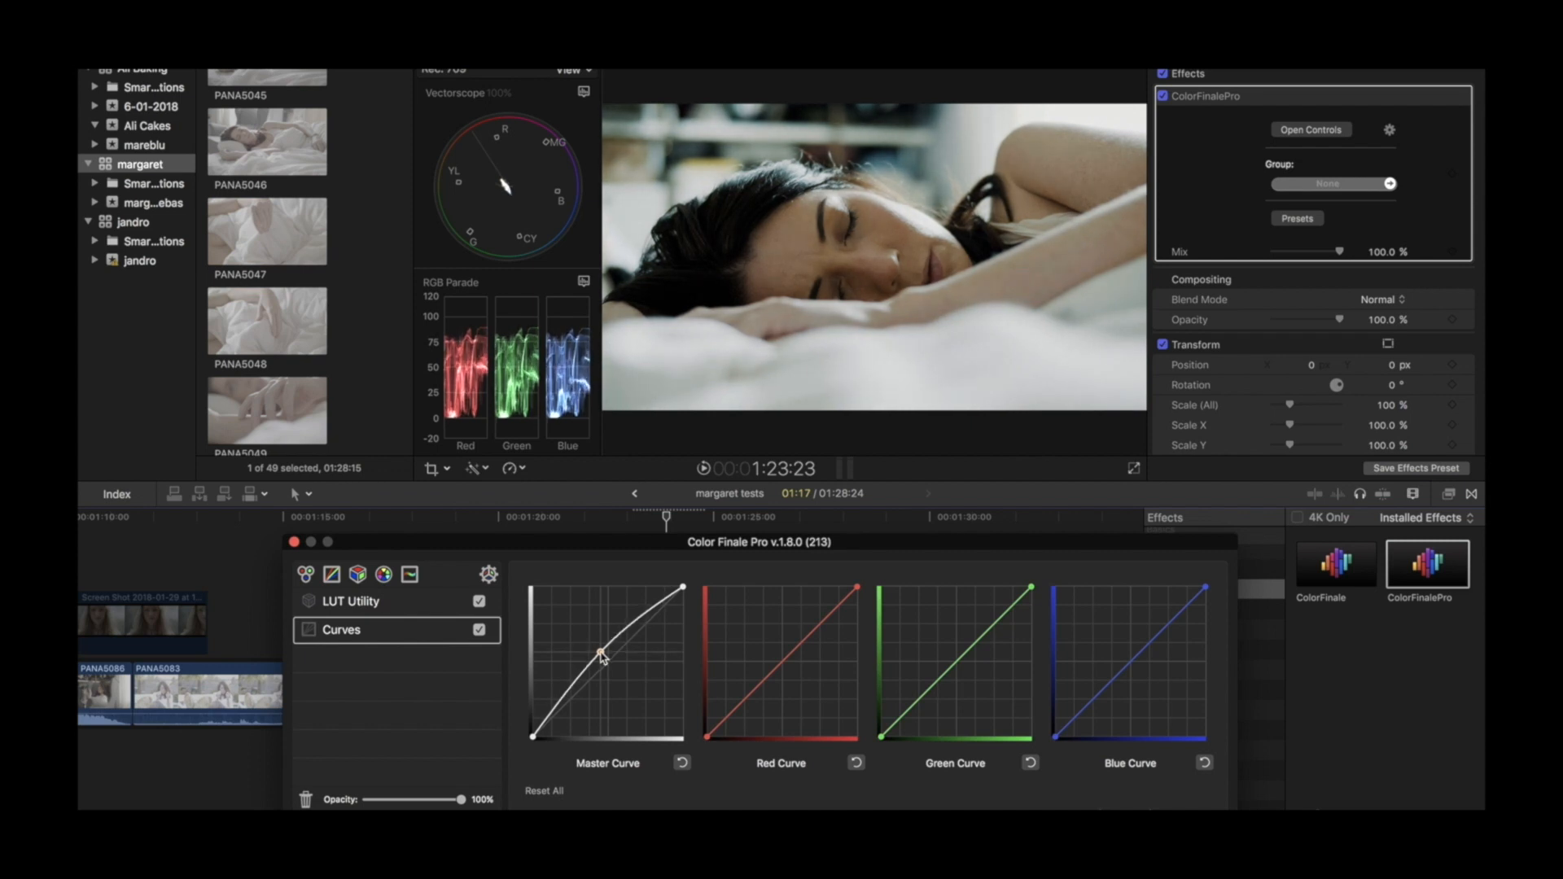
{"action": "left_click_drag", "start_coordinate": [601, 656], "coordinate": [638, 623]}
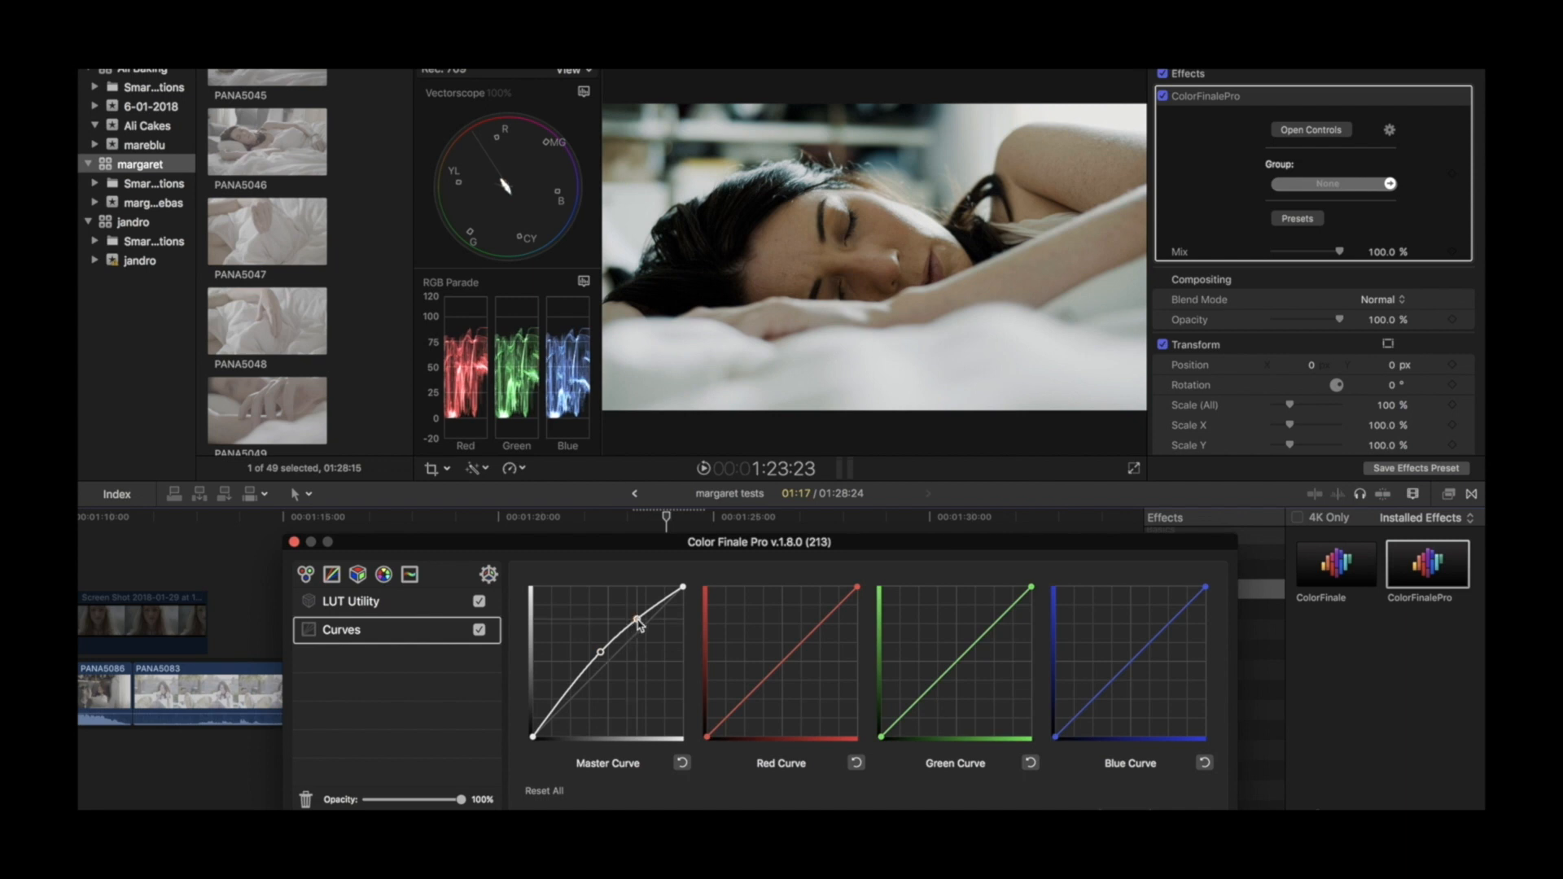
{"action": "left_click_drag", "start_coordinate": [603, 645], "coordinate": [582, 683]}
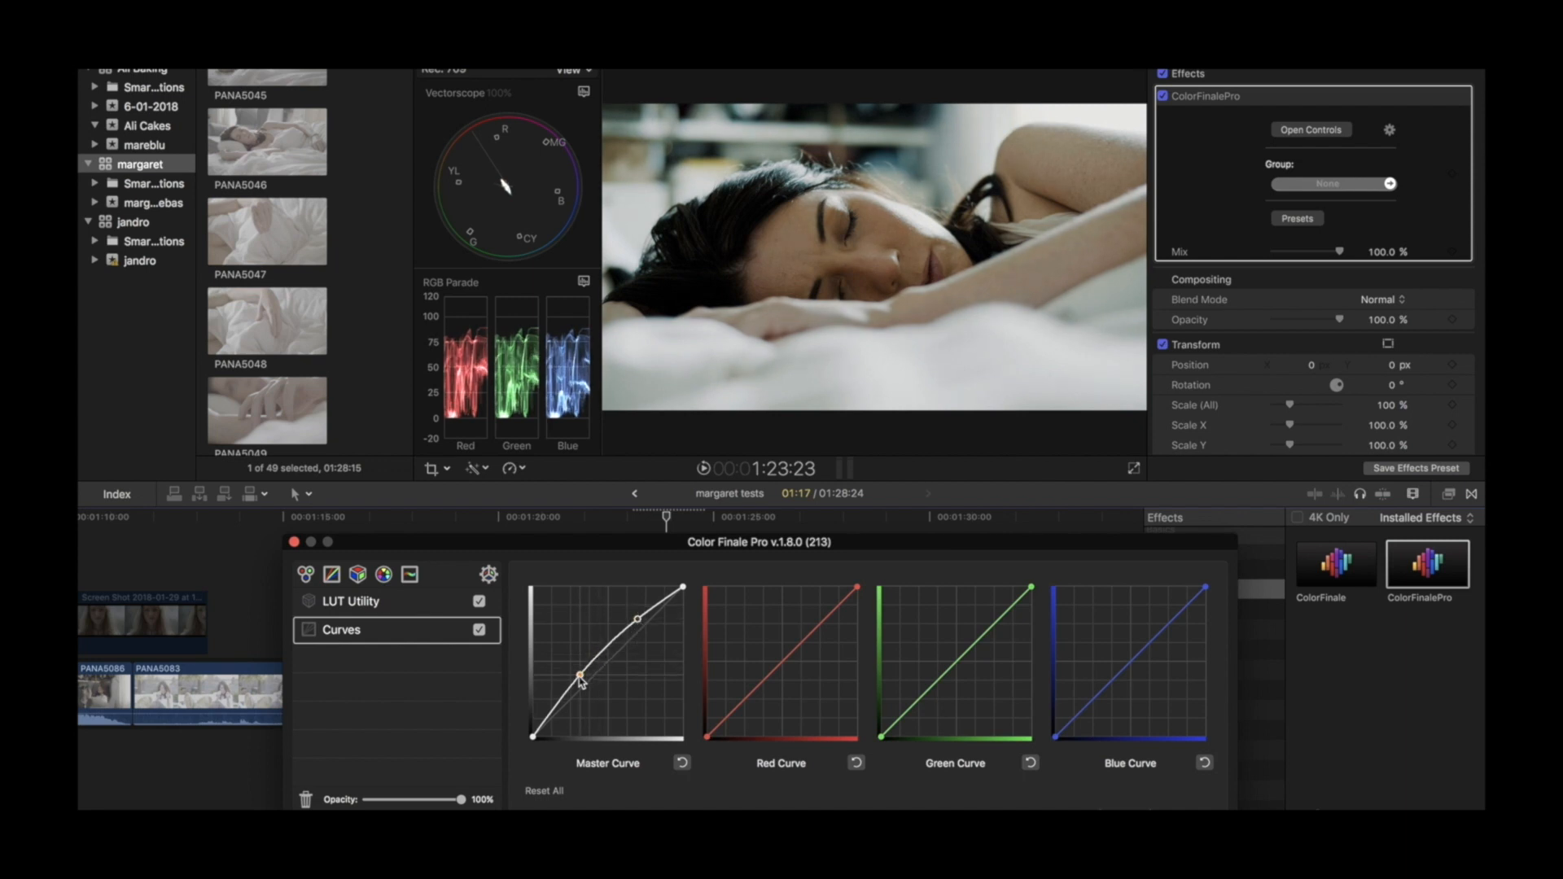
{"action": "left_click_drag", "start_coordinate": [581, 679], "coordinate": [578, 683]}
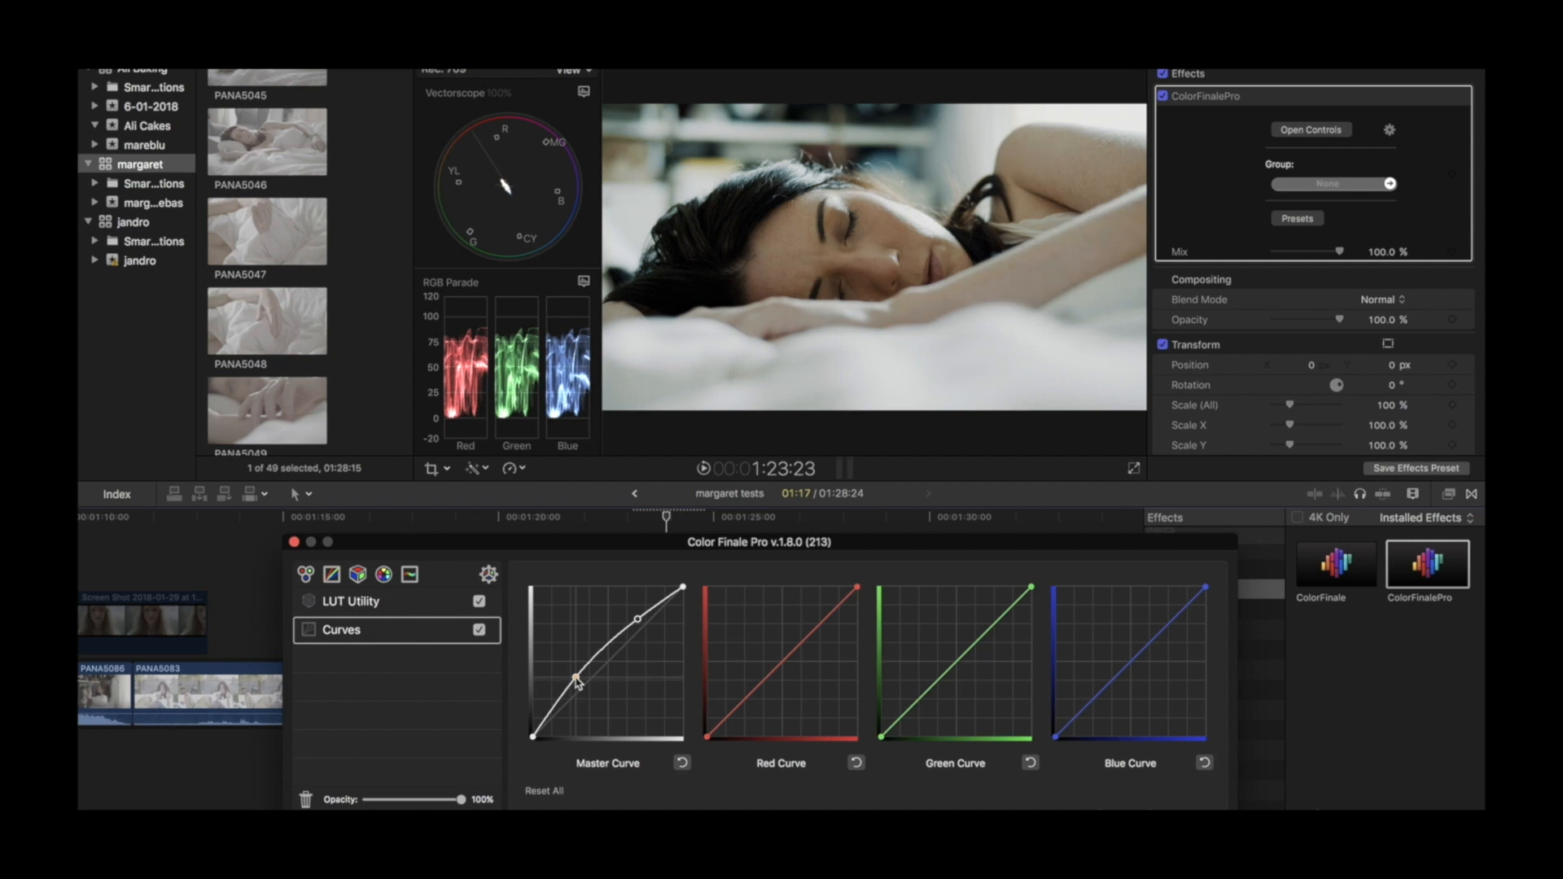
{"action": "left_click_drag", "start_coordinate": [576, 680], "coordinate": [583, 688]}
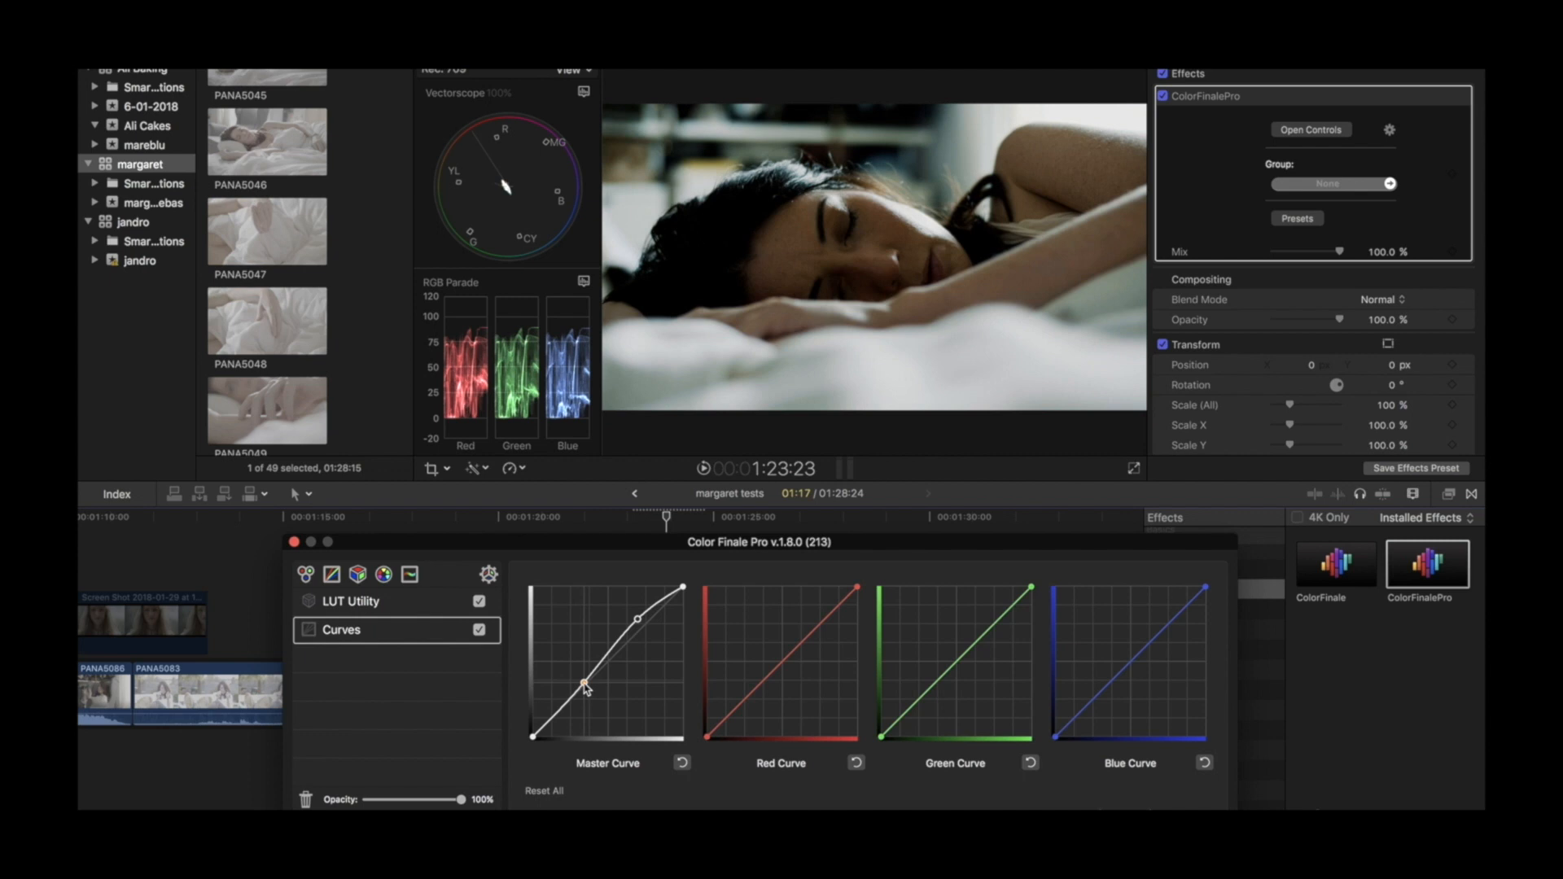
{"action": "left_click_drag", "start_coordinate": [583, 685], "coordinate": [583, 679]}
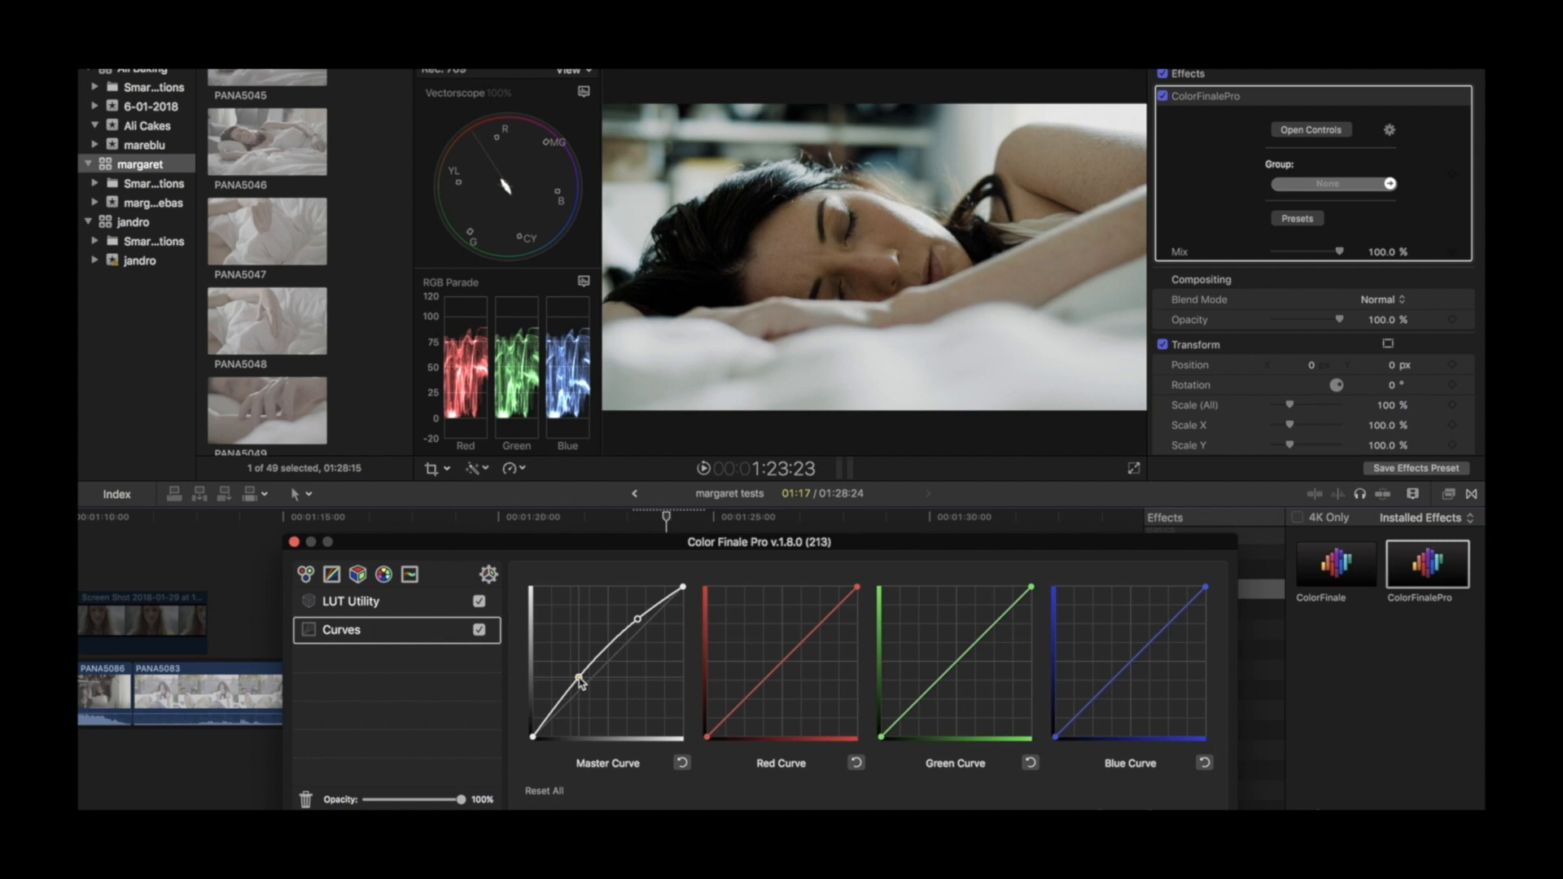
{"action": "left_click_drag", "start_coordinate": [583, 683], "coordinate": [639, 621]}
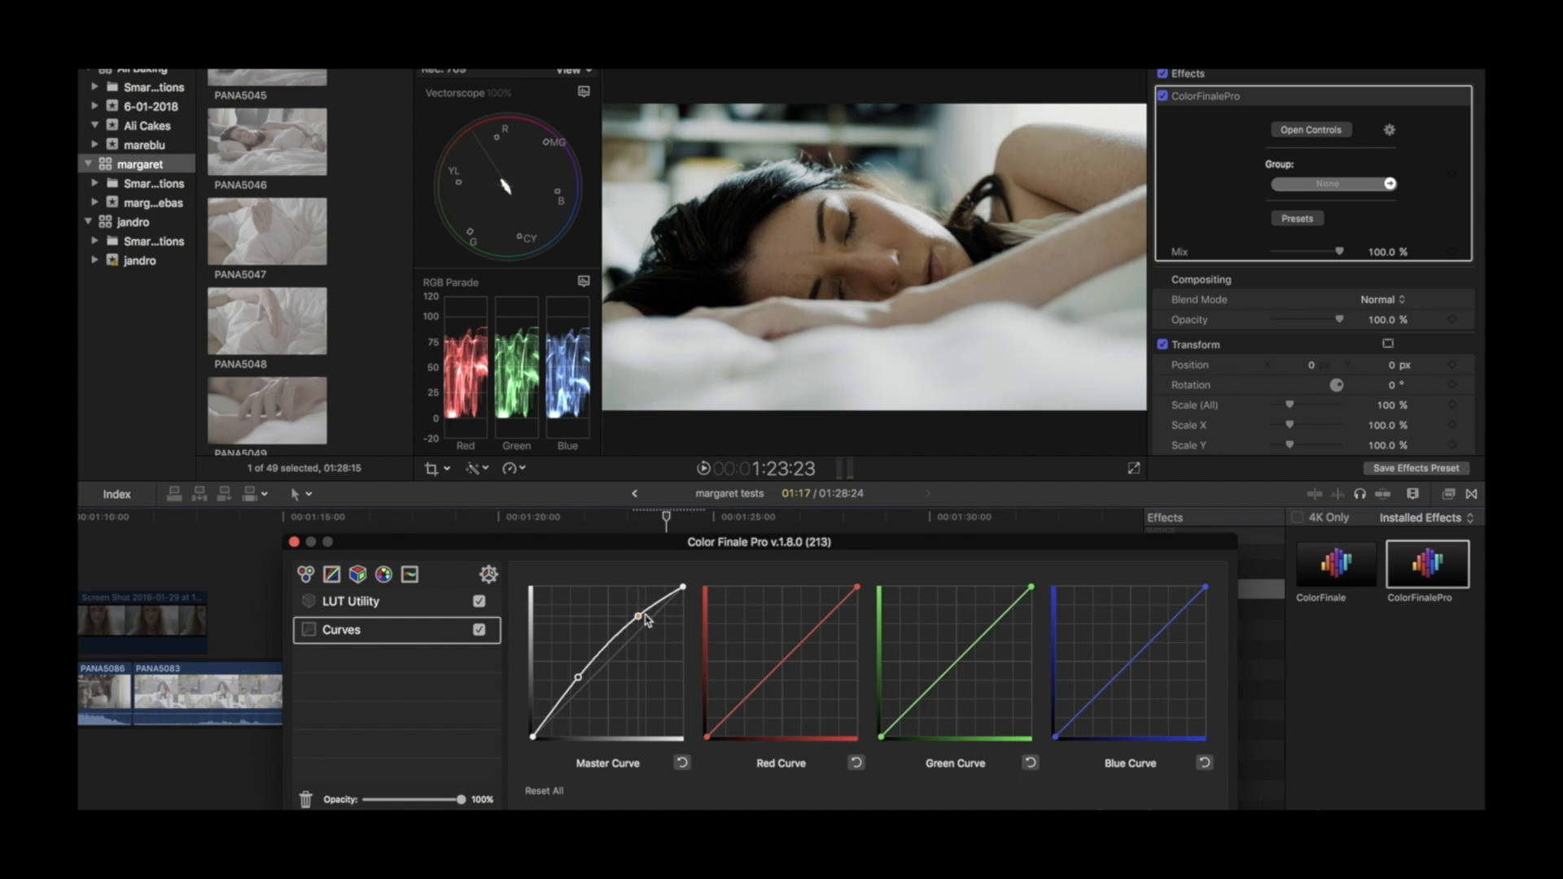
Pull the upper master-curve point lower to ease the highlights
{"action": "left_click_drag", "start_coordinate": [640, 613], "coordinate": [638, 621]}
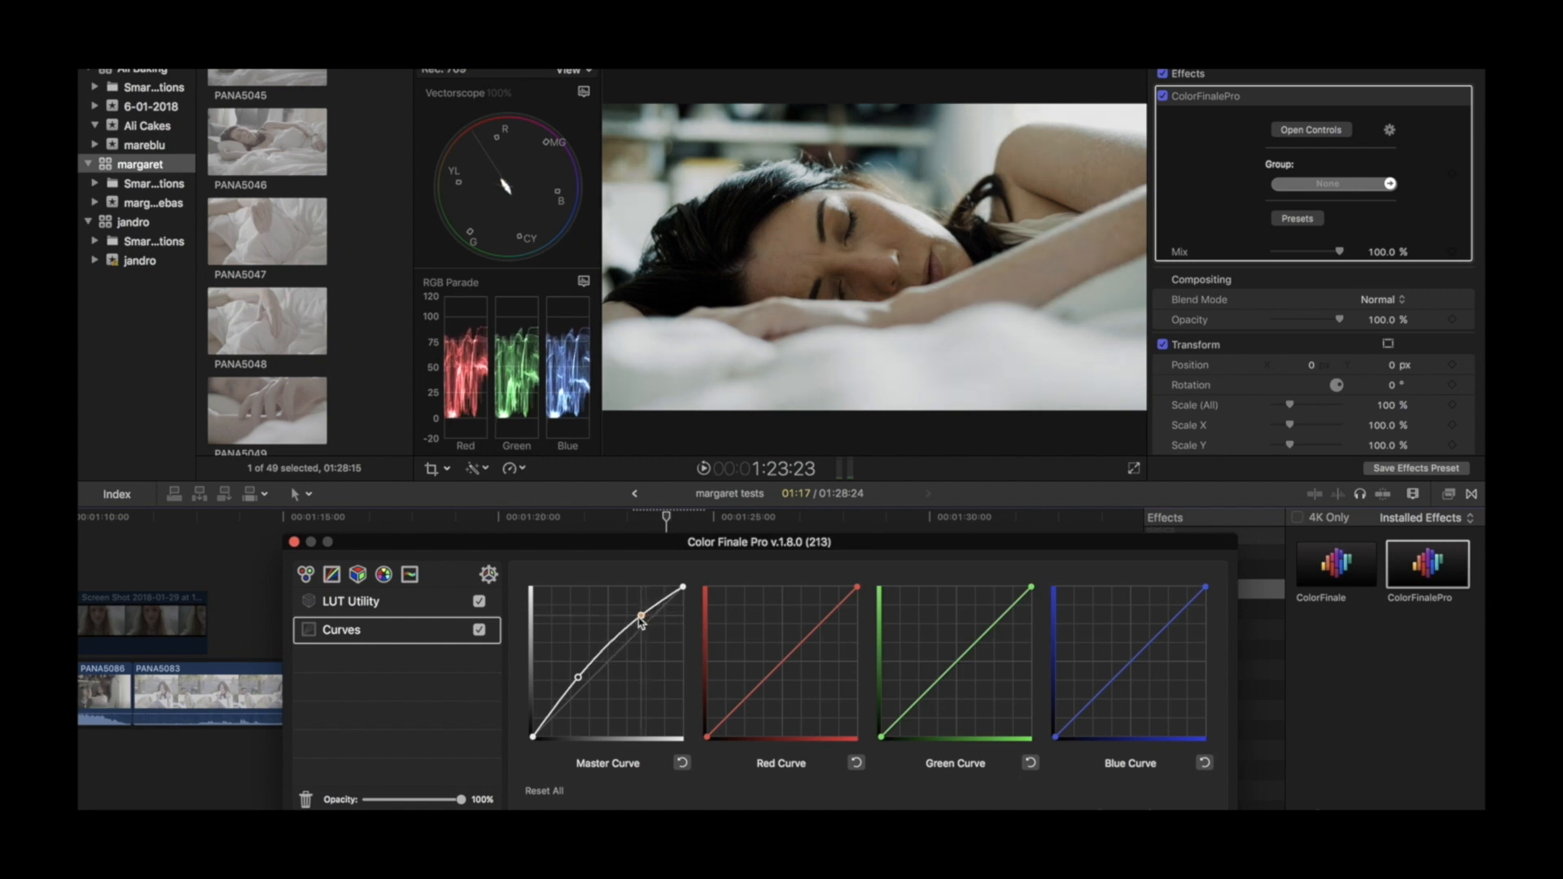
{"action": "left_click_drag", "start_coordinate": [640, 616], "coordinate": [615, 640]}
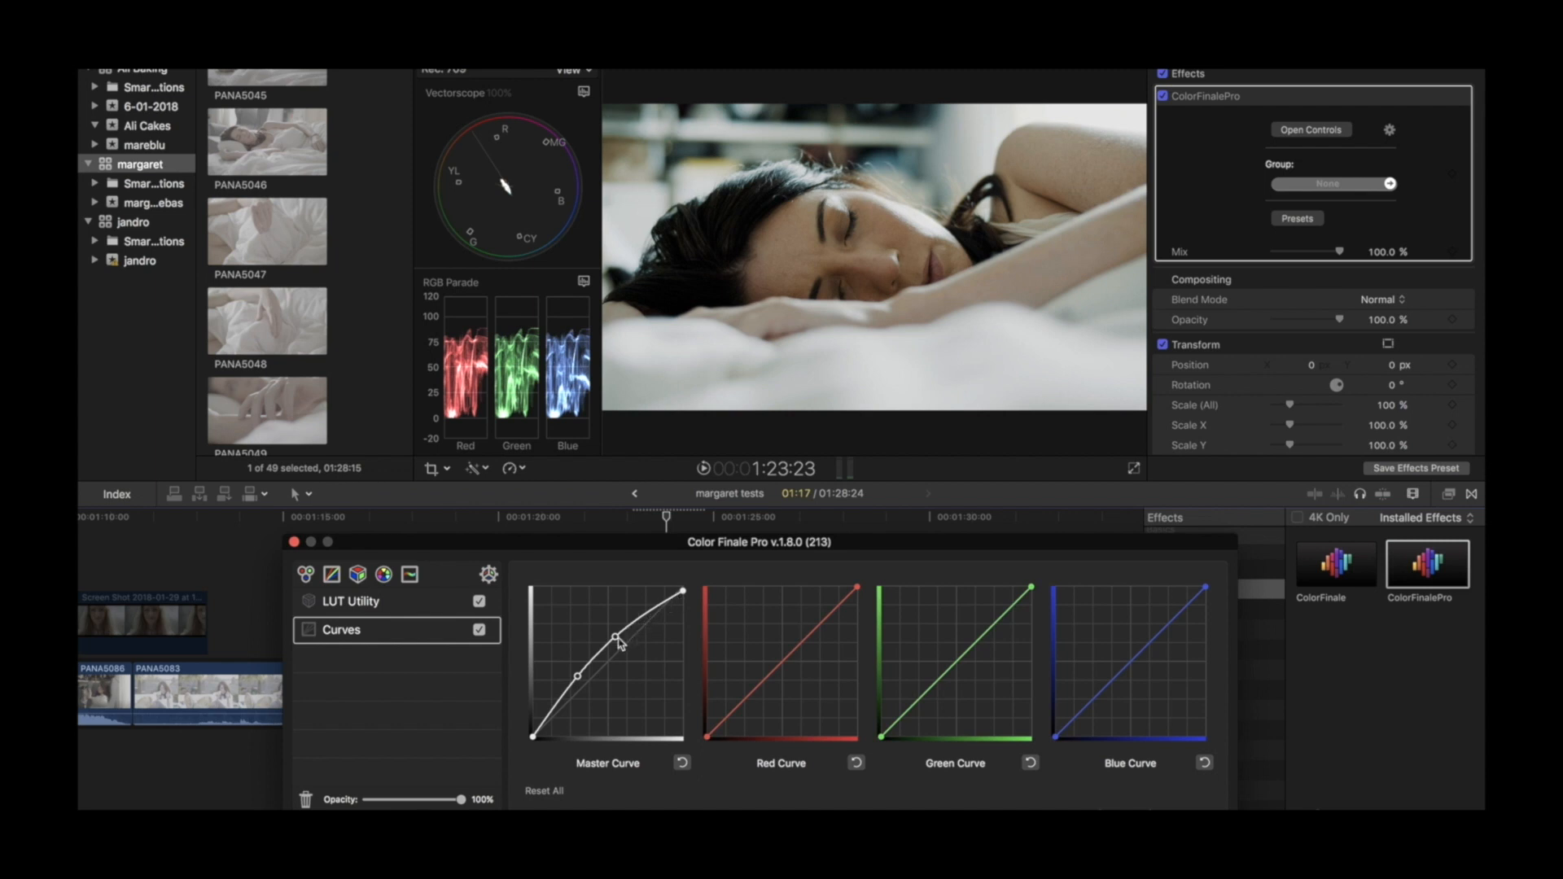
{"action": "left_click_drag", "start_coordinate": [615, 640], "coordinate": [680, 598]}
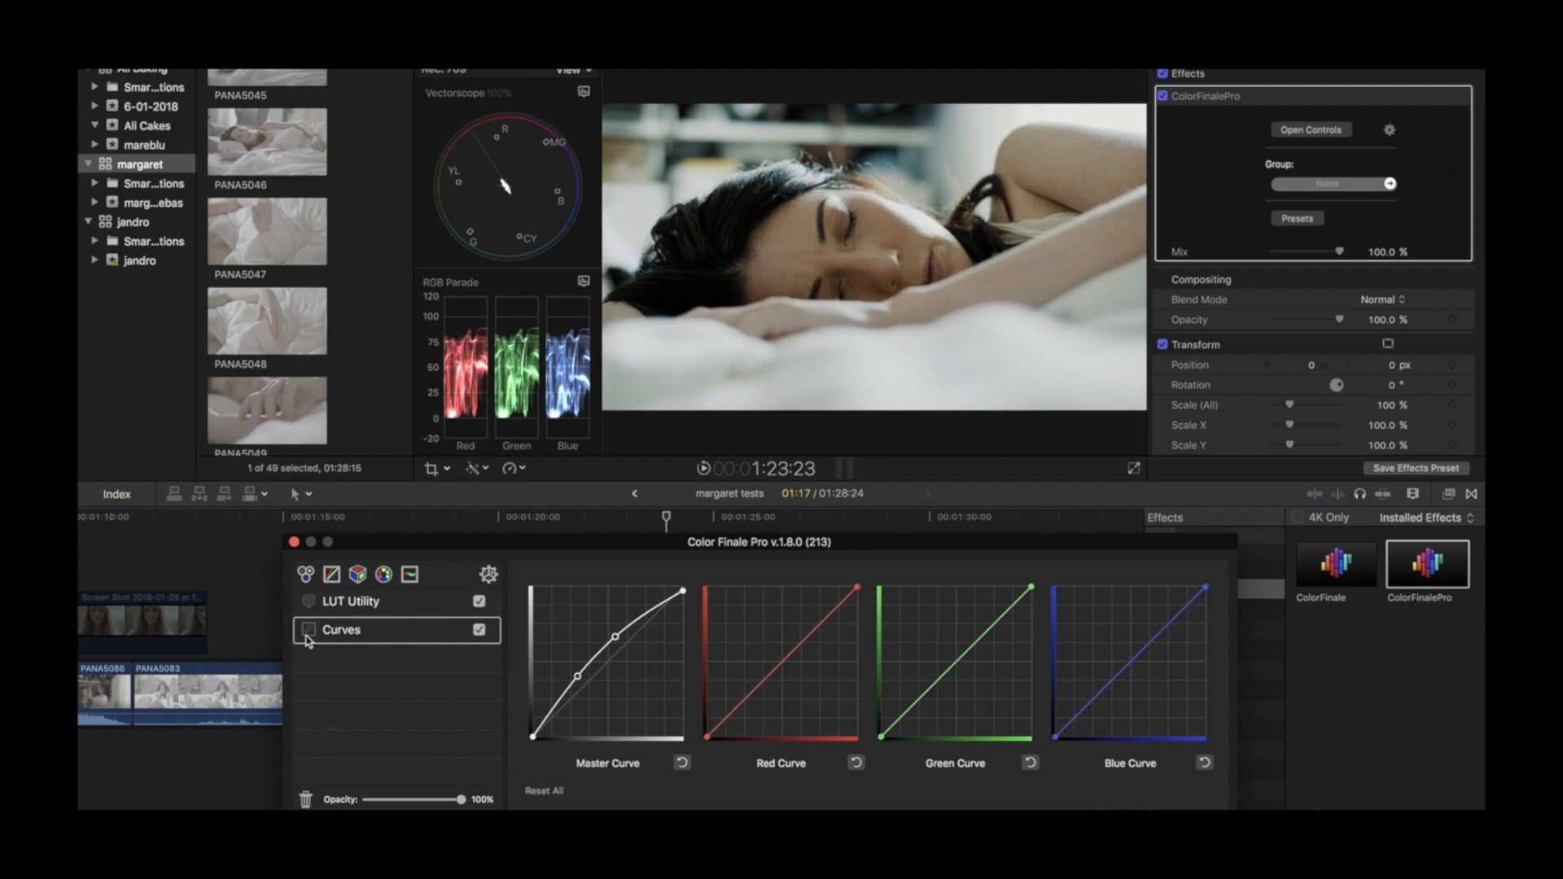
Delete the Color Finale Curves layer and add a native Color Curves correction
{"action": "left_click", "coordinate": [349, 602]}
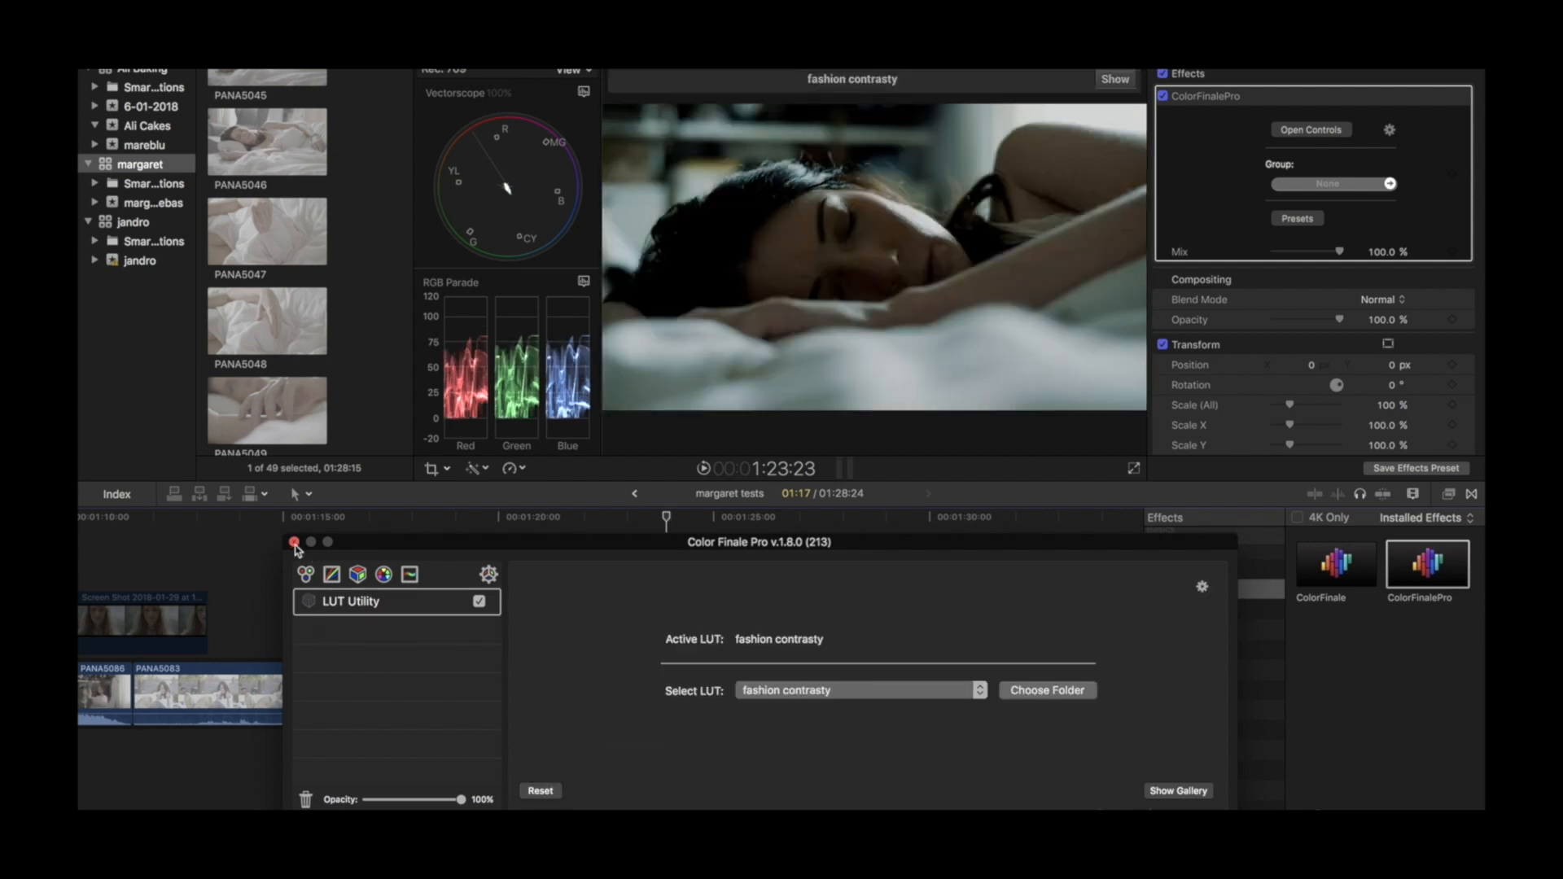
{"action": "left_click", "coordinate": [293, 542]}
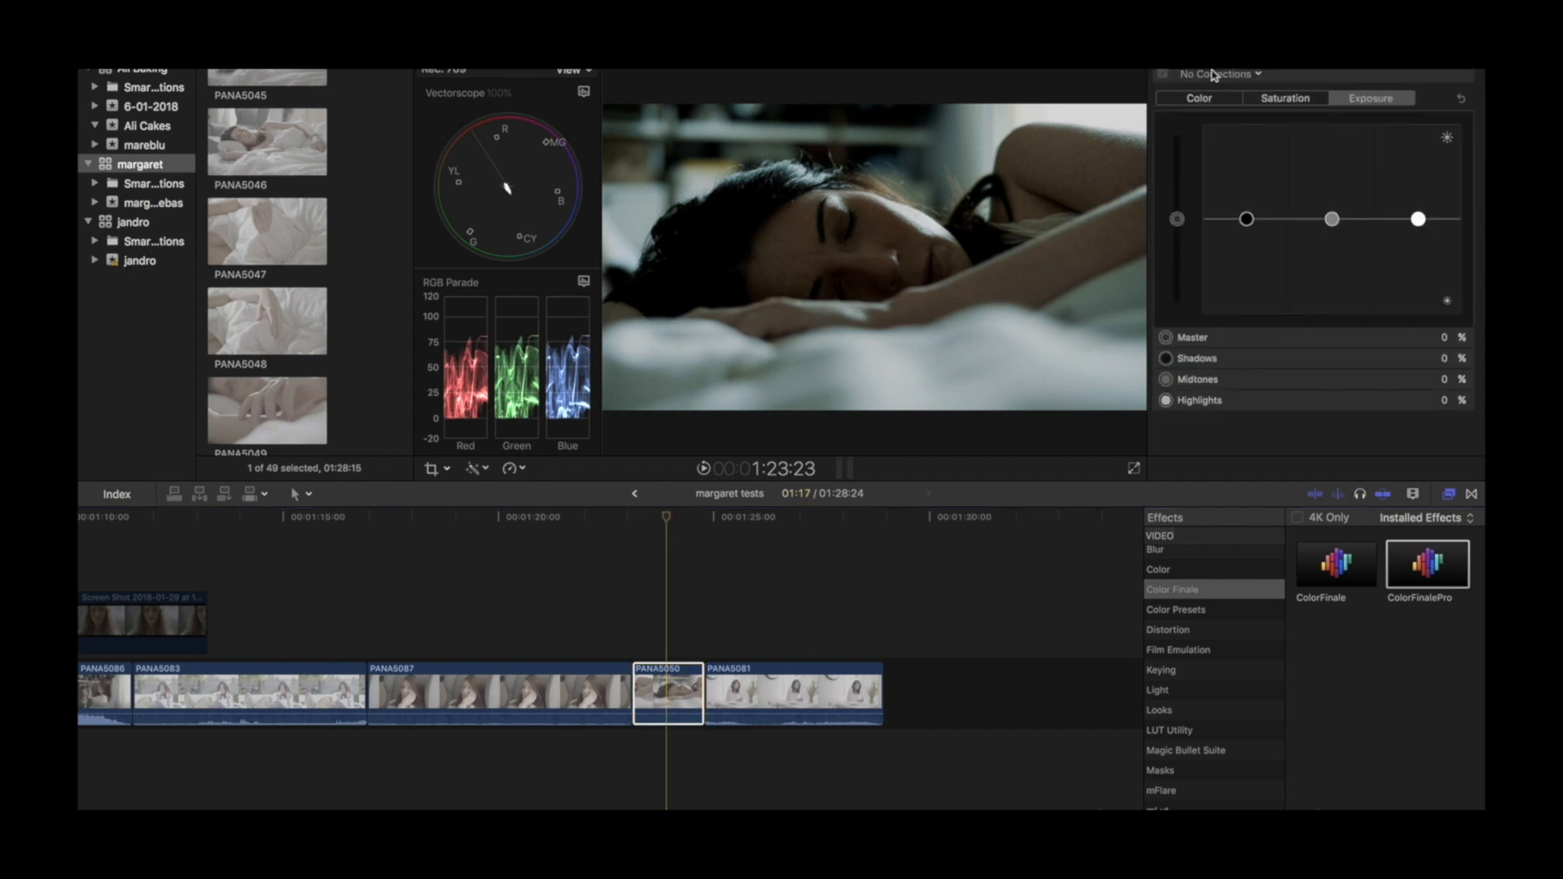
{"action": "left_click", "coordinate": [1219, 74]}
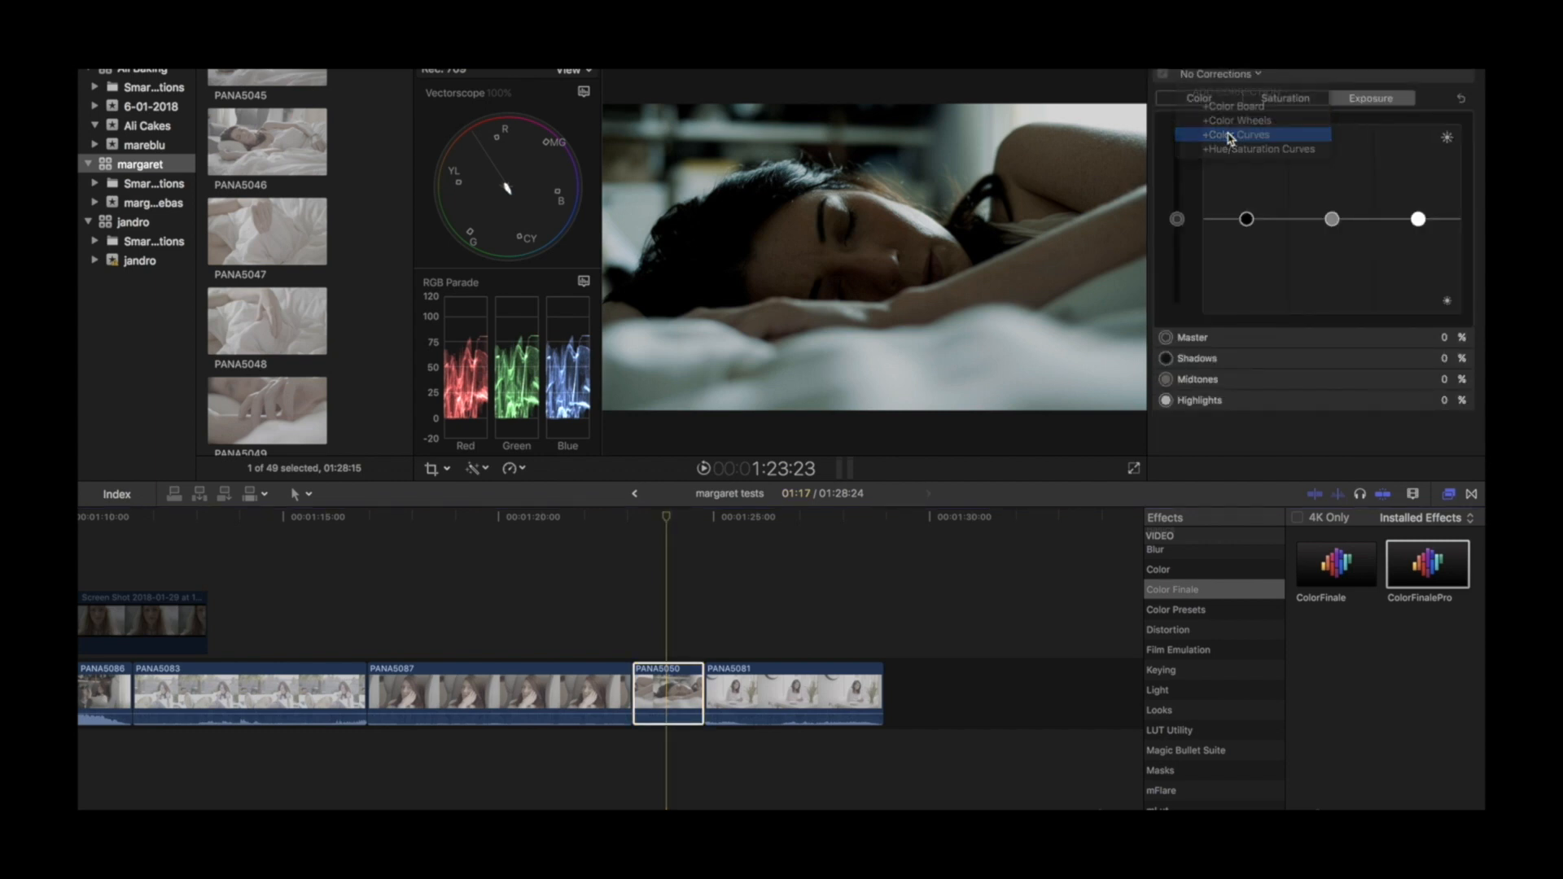
{"action": "left_click", "coordinate": [1235, 133]}
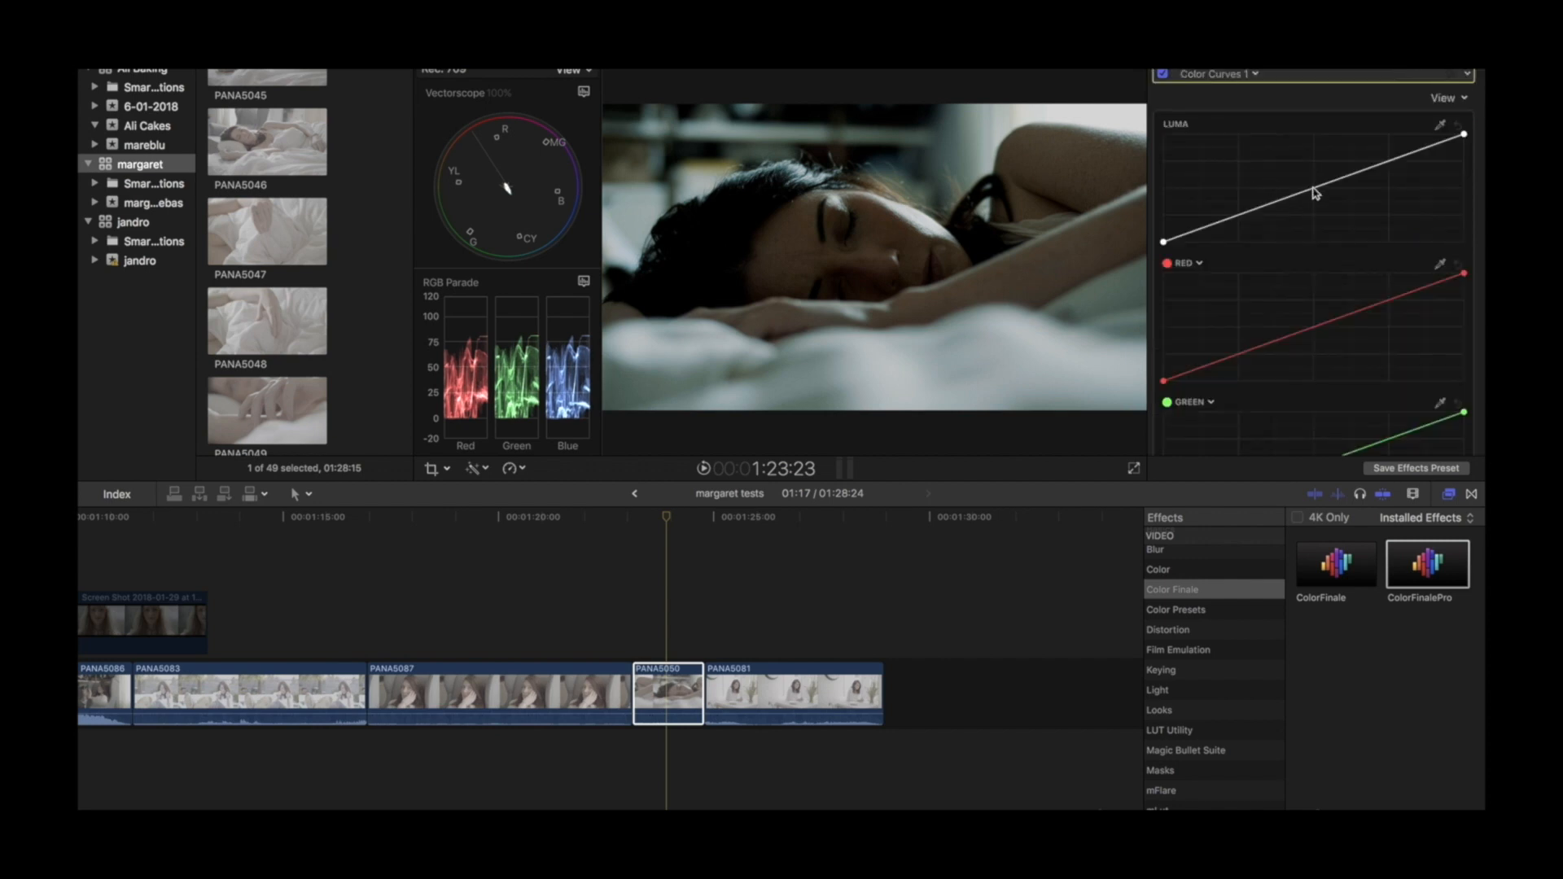
Raise the luma curve's middle and shadow points in Color Curves
{"action": "left_click_drag", "start_coordinate": [1312, 192], "coordinate": [1309, 181]}
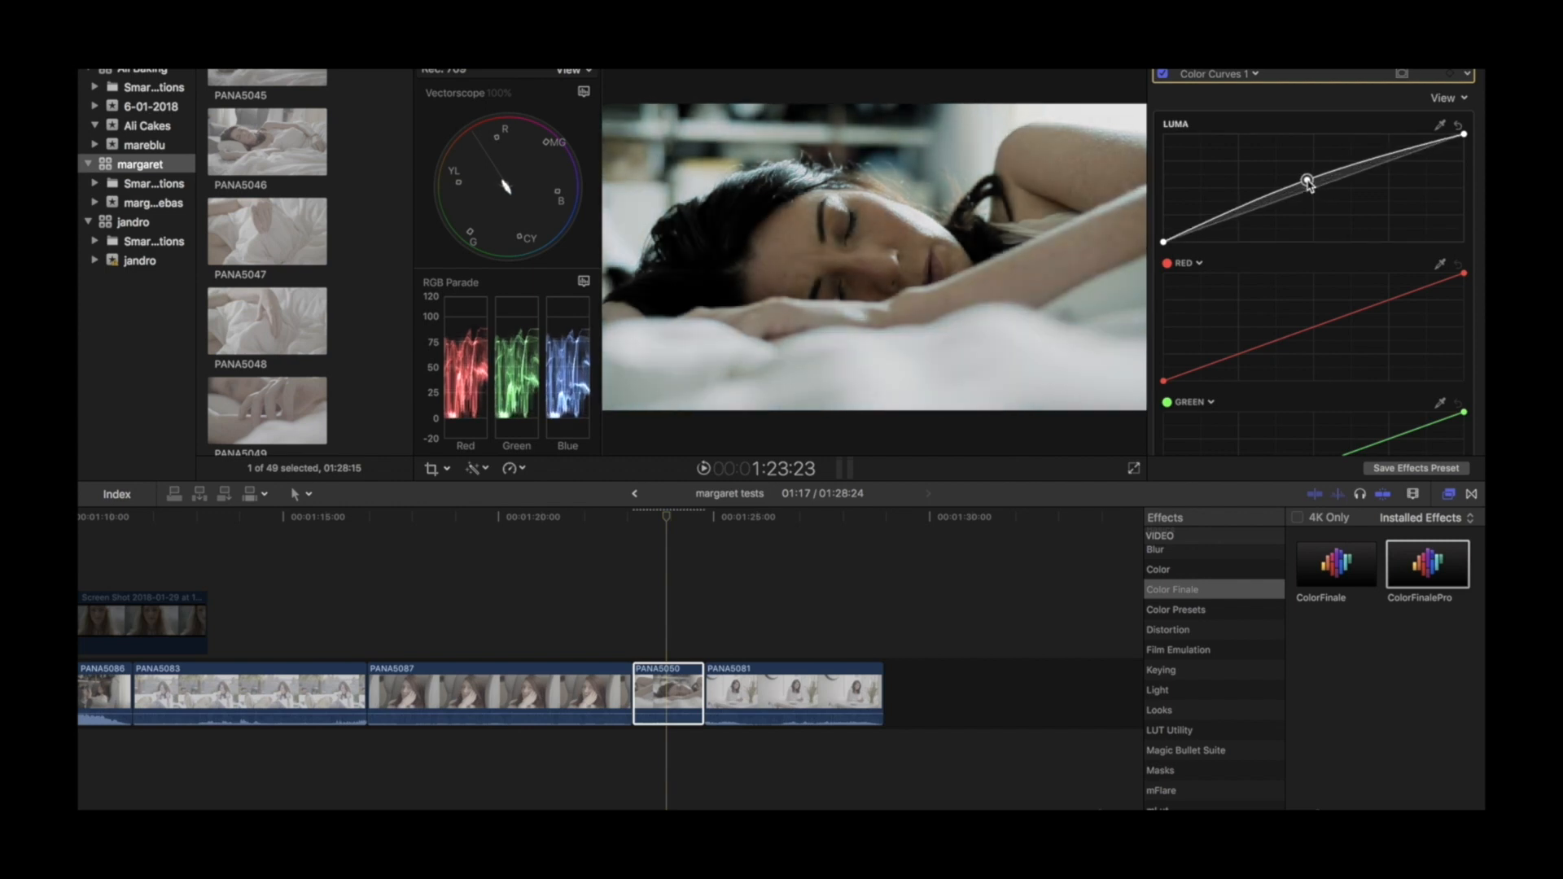
{"action": "left_click_drag", "start_coordinate": [1307, 183], "coordinate": [1316, 180]}
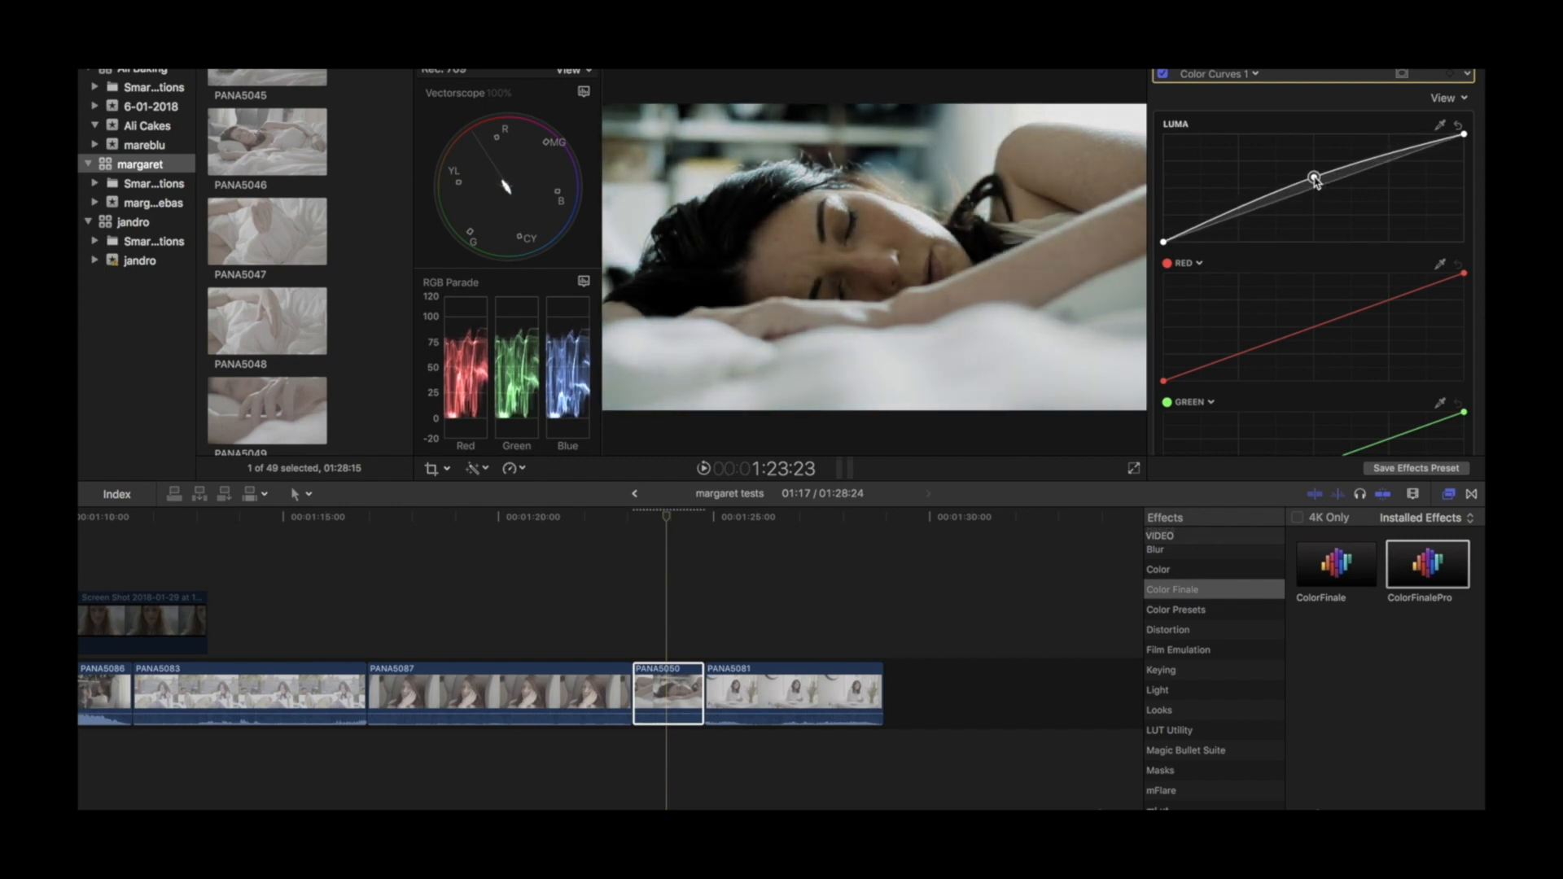
{"action": "left_click_drag", "start_coordinate": [1314, 179], "coordinate": [1228, 212]}
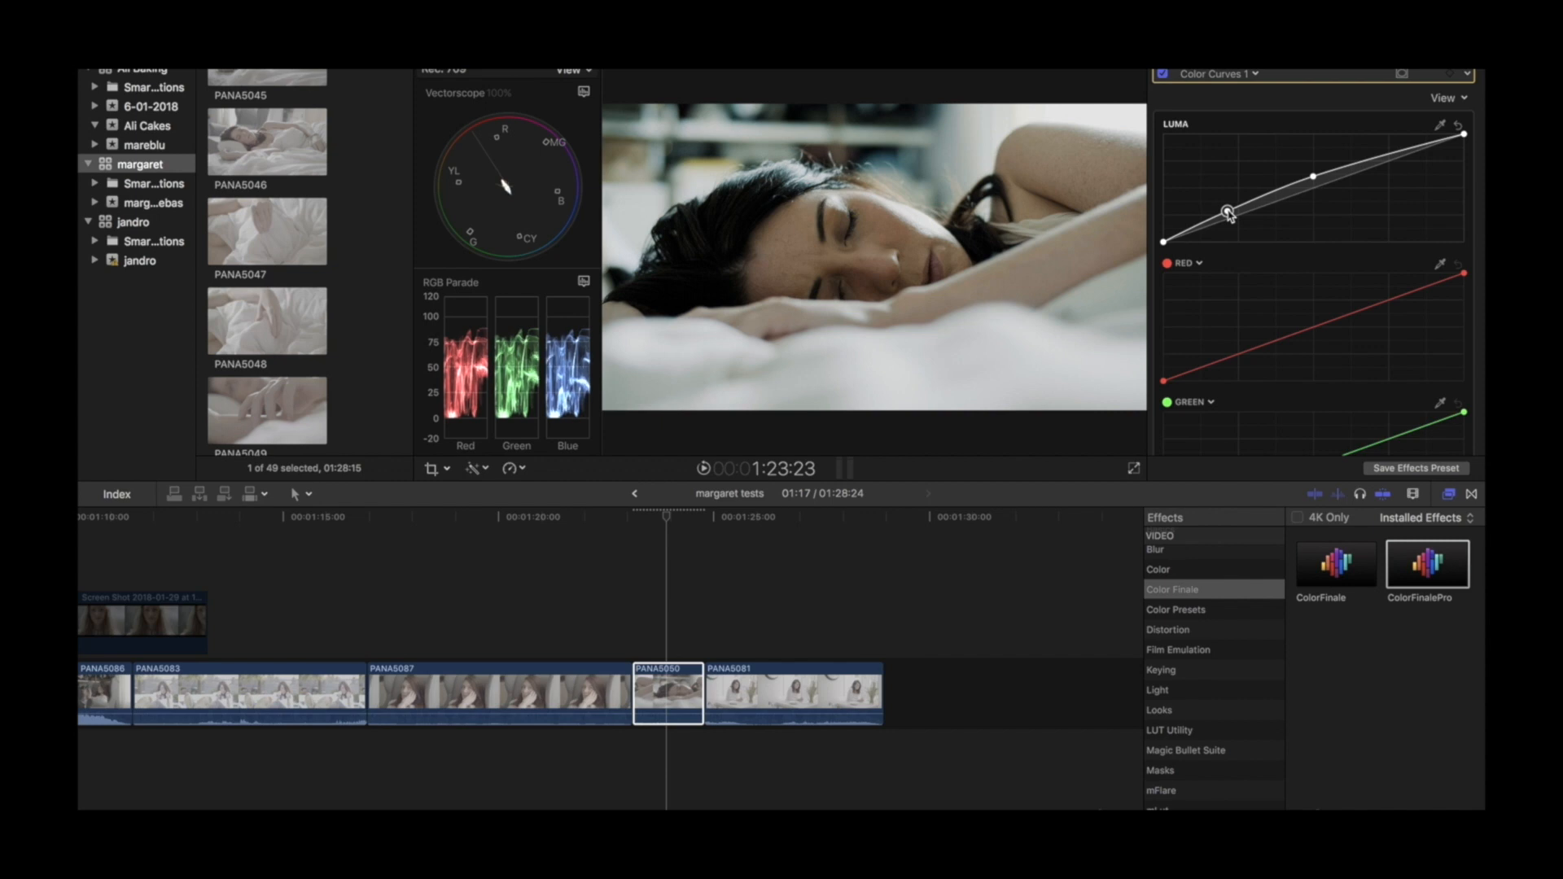
{"action": "mouse_move", "coordinate": [1193, 237]}
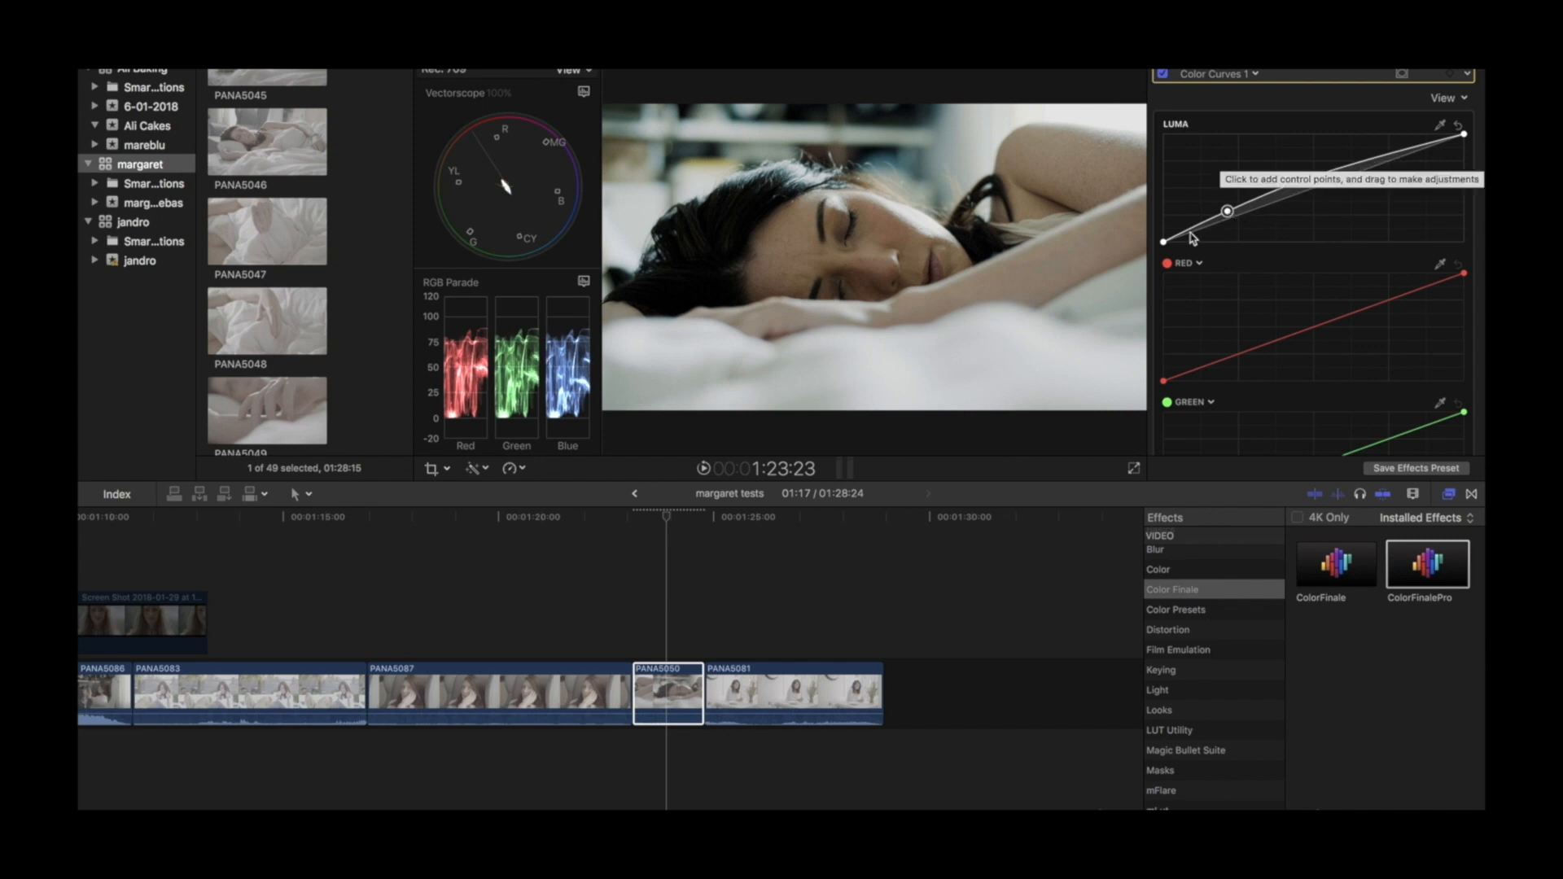